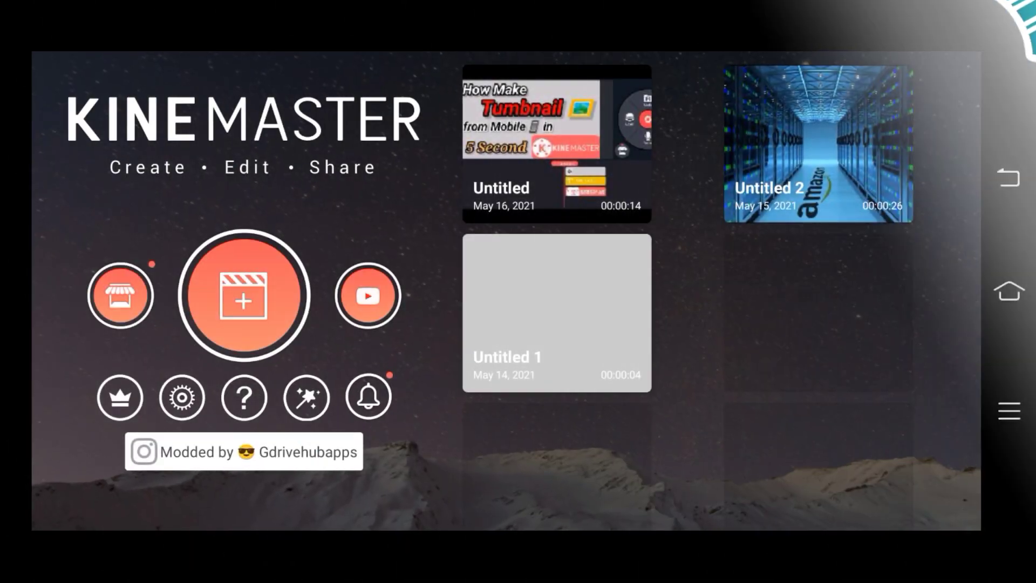
Create a new 16:9 project and add the white background clip
click(243, 295)
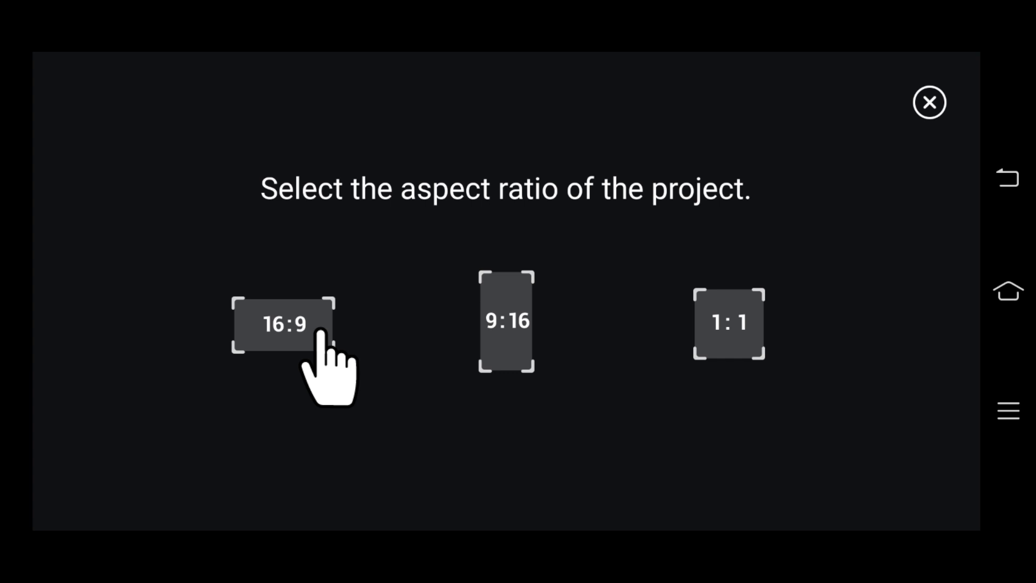
click(283, 324)
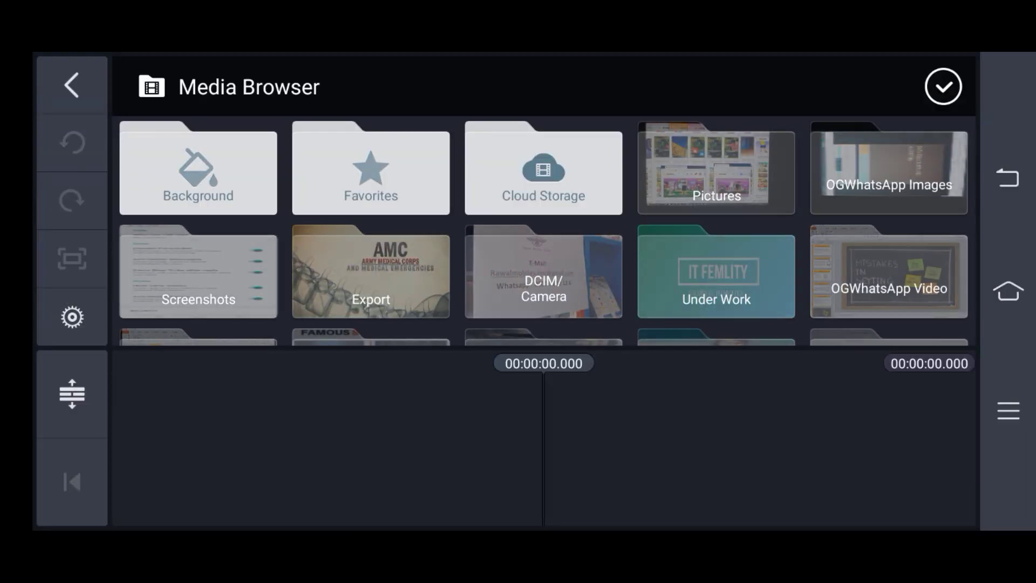
click(197, 169)
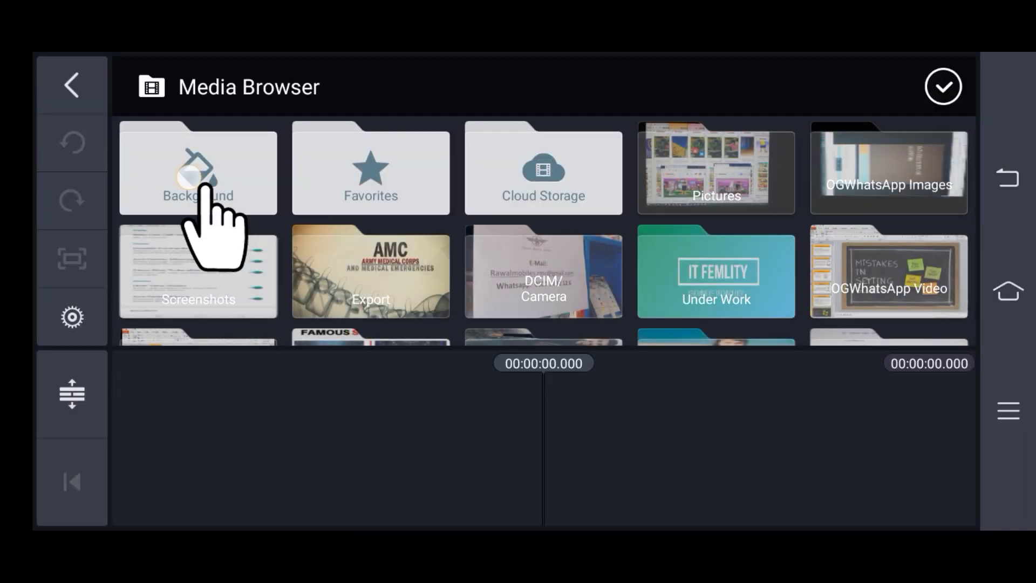
click(197, 168)
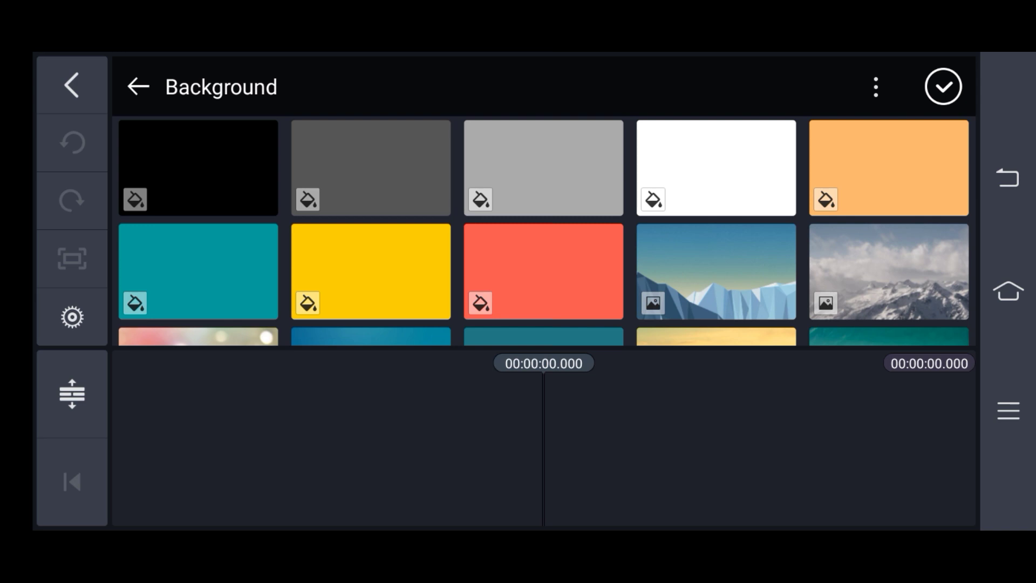
scroll(down, 3)
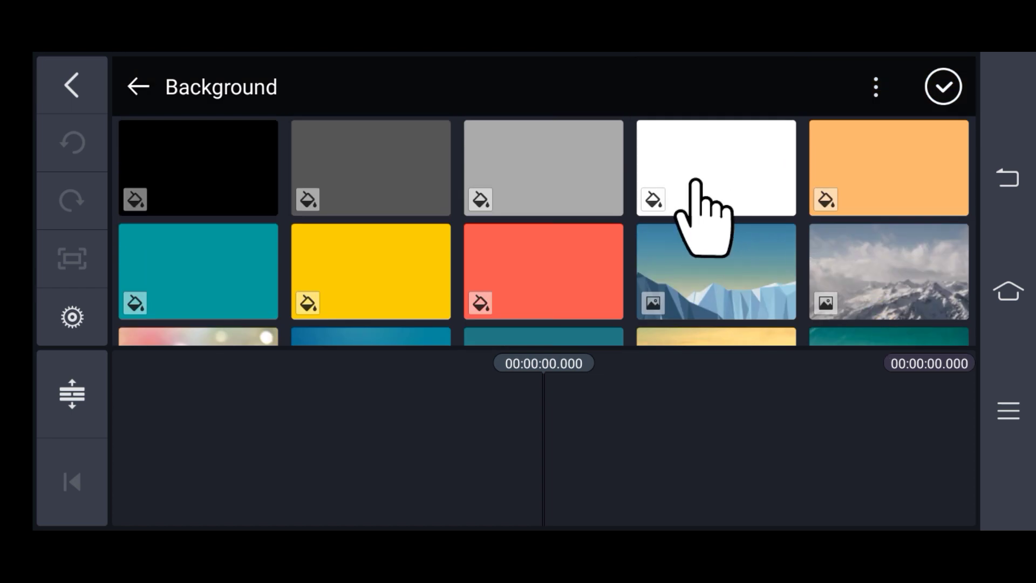
click(942, 86)
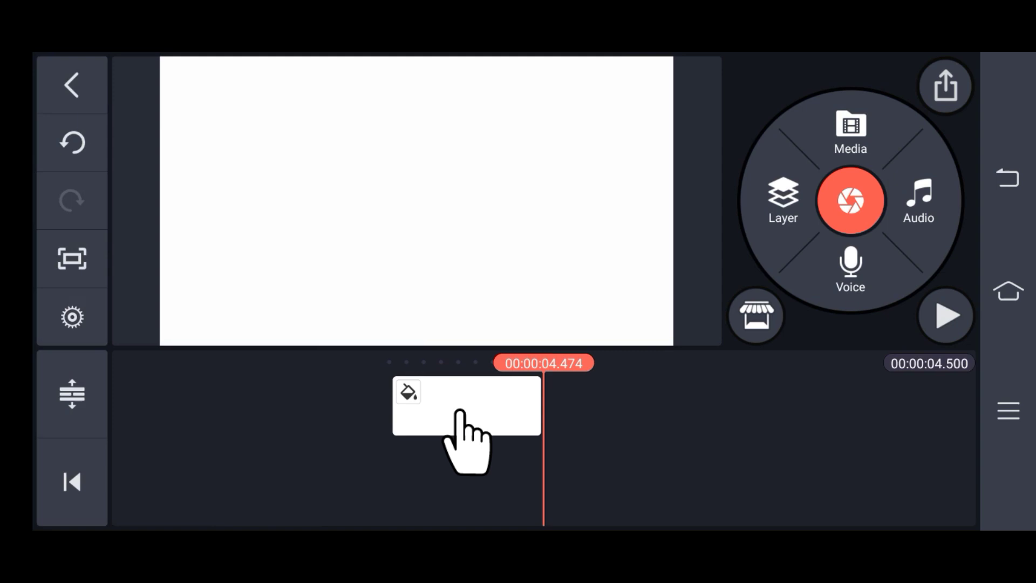
Recolour the white background clip to blue (#0098CC)
click(465, 406)
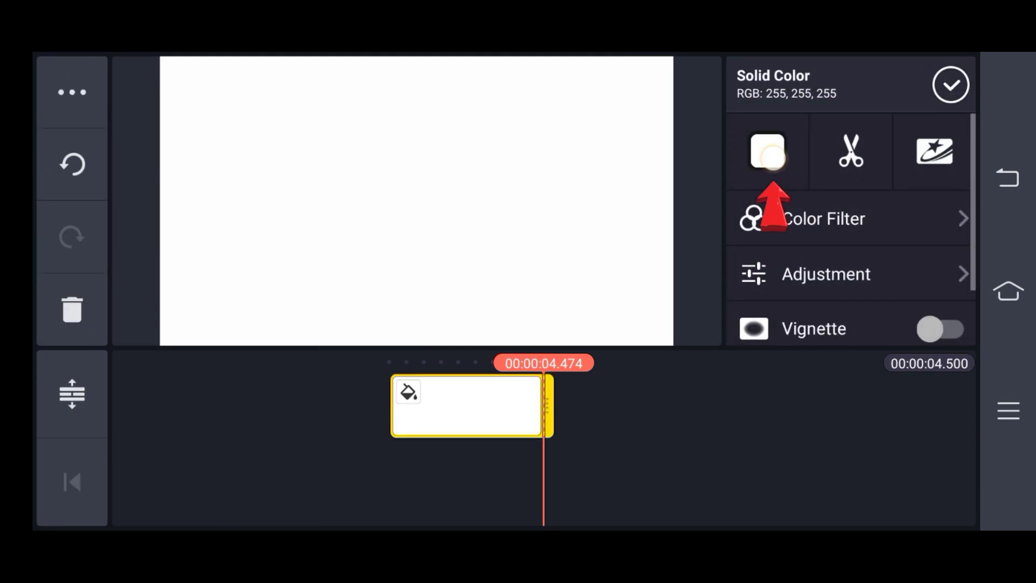
click(767, 151)
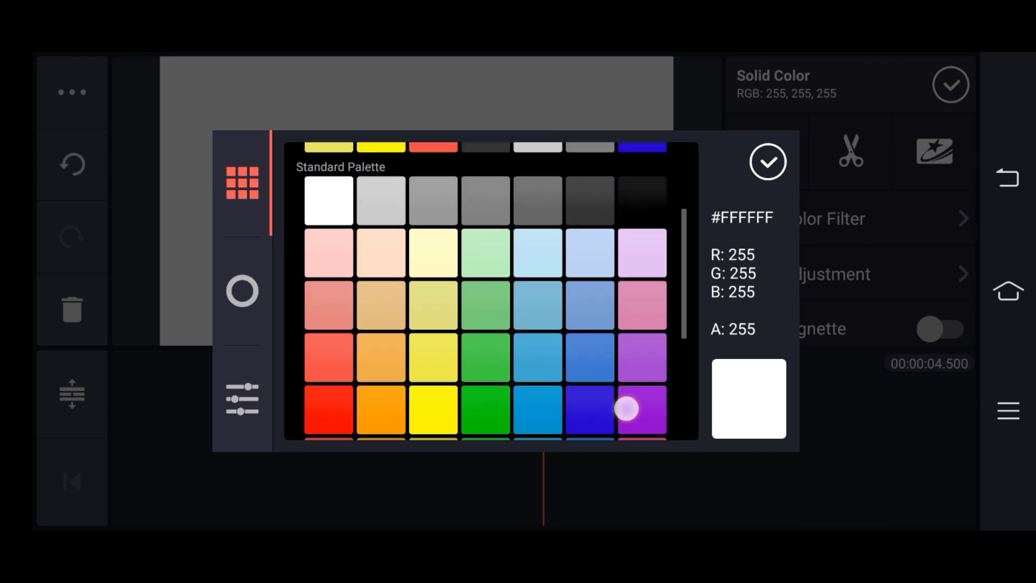
scroll(down, 3)
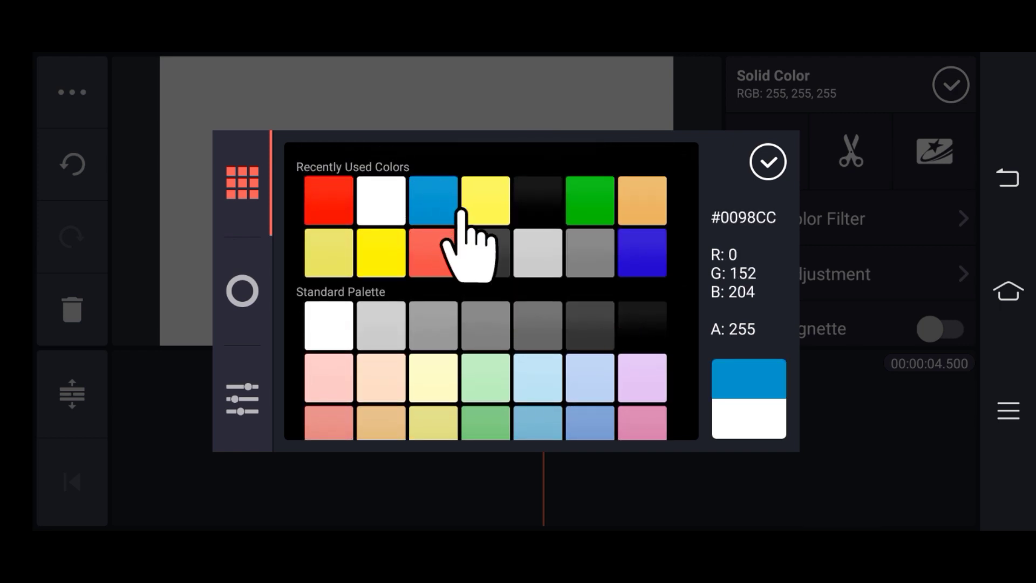
click(767, 161)
text(How I Reco)
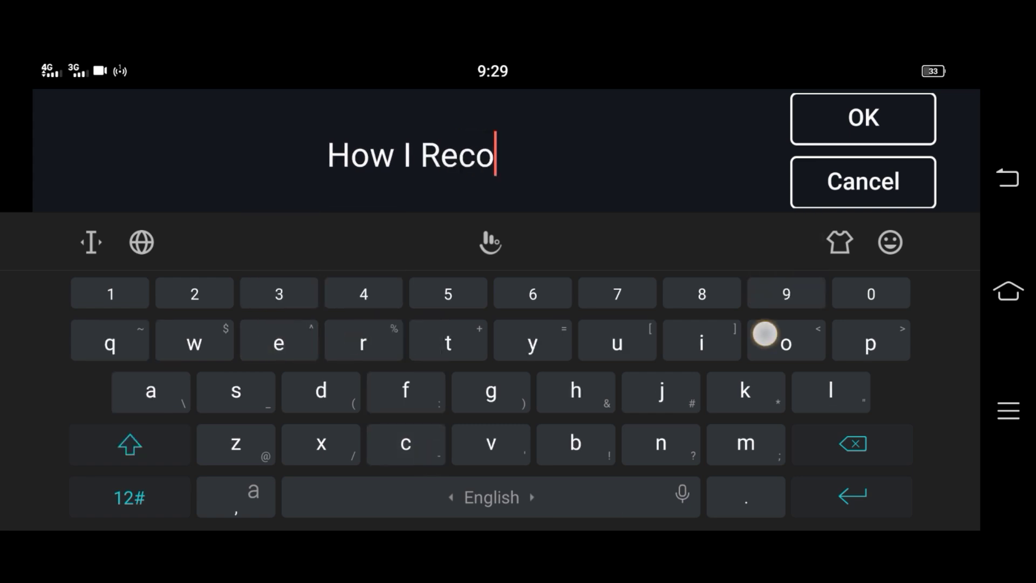
Finish typing the title 'How I Recover my', confirm it and enlarge it
text(ver my)
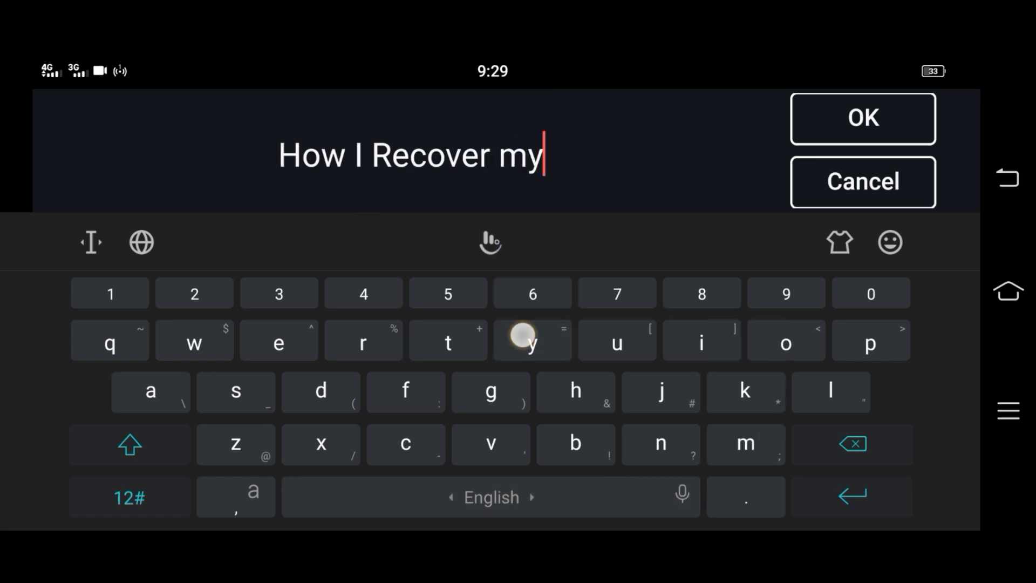
click(862, 119)
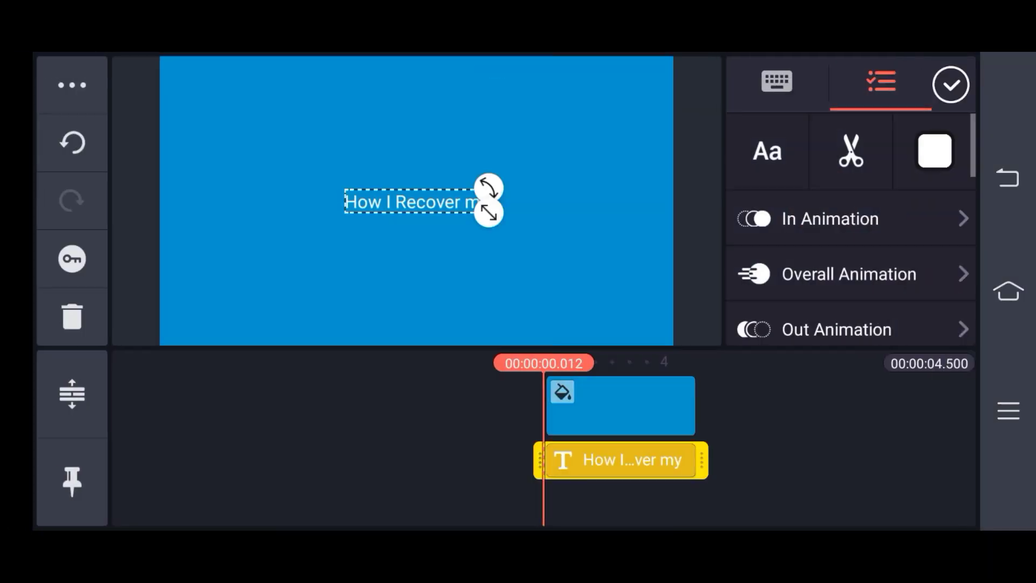
drag(488, 213, 559, 225)
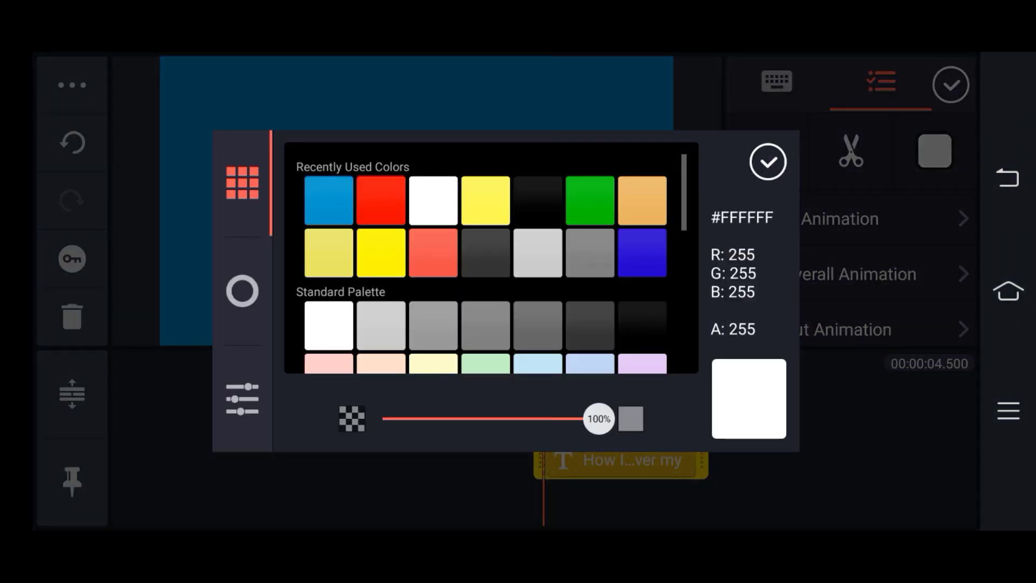
Make the title green and apply the Roboto Condensed Bold Italic font
click(767, 162)
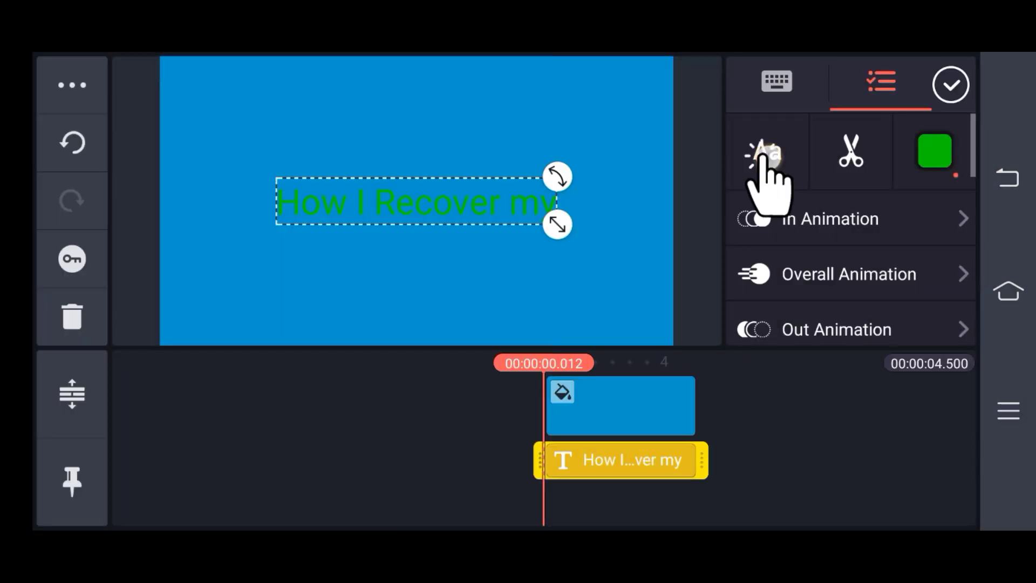
click(766, 150)
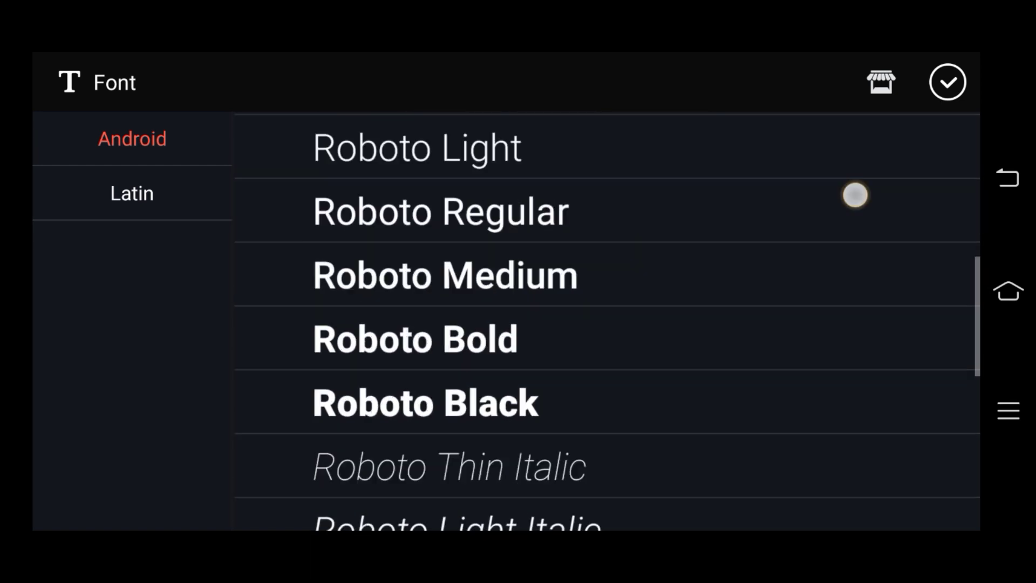
scroll(down, 3)
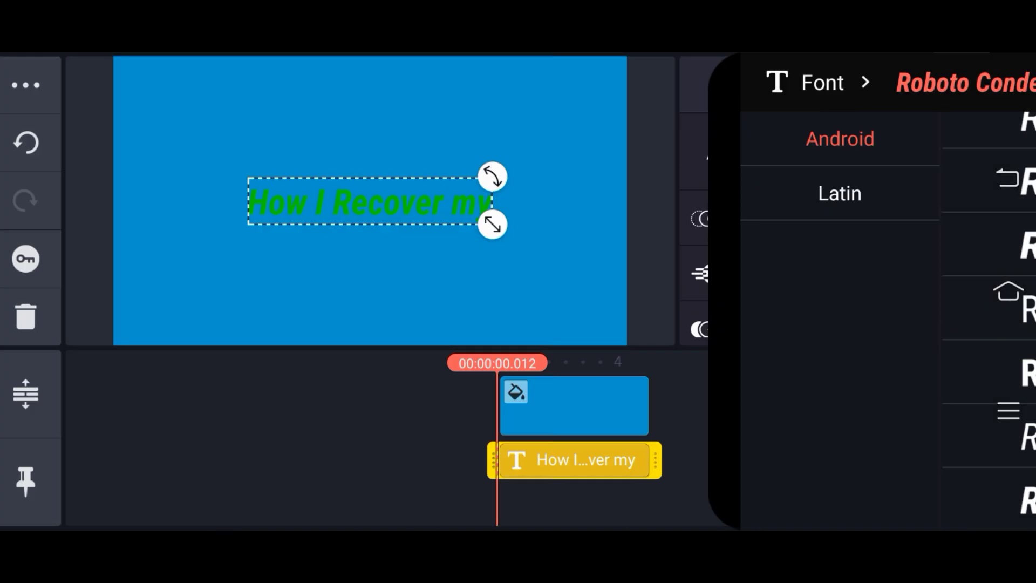
click(950, 84)
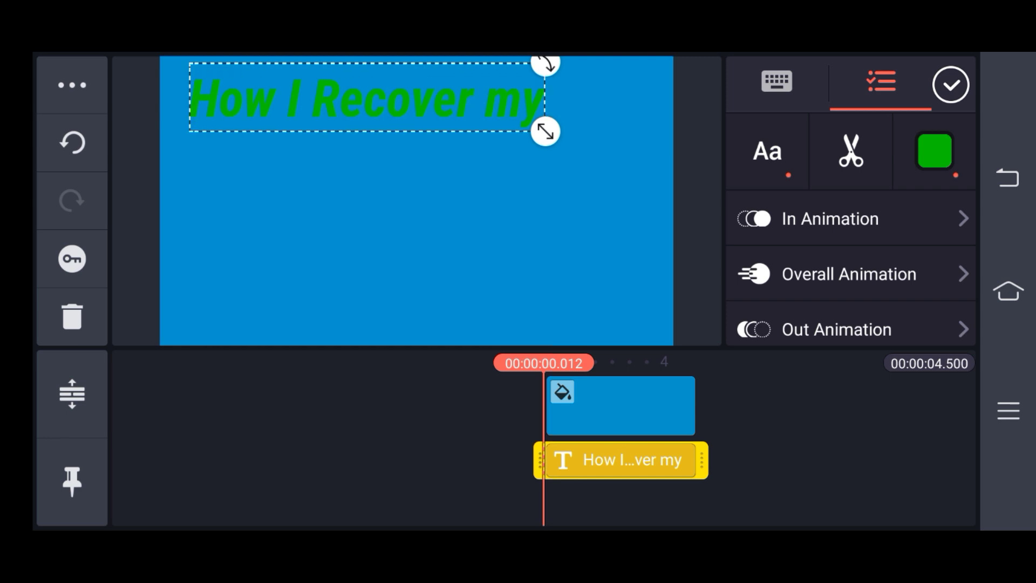
Enable a black title outline and lower its opacity
scroll(down, 3)
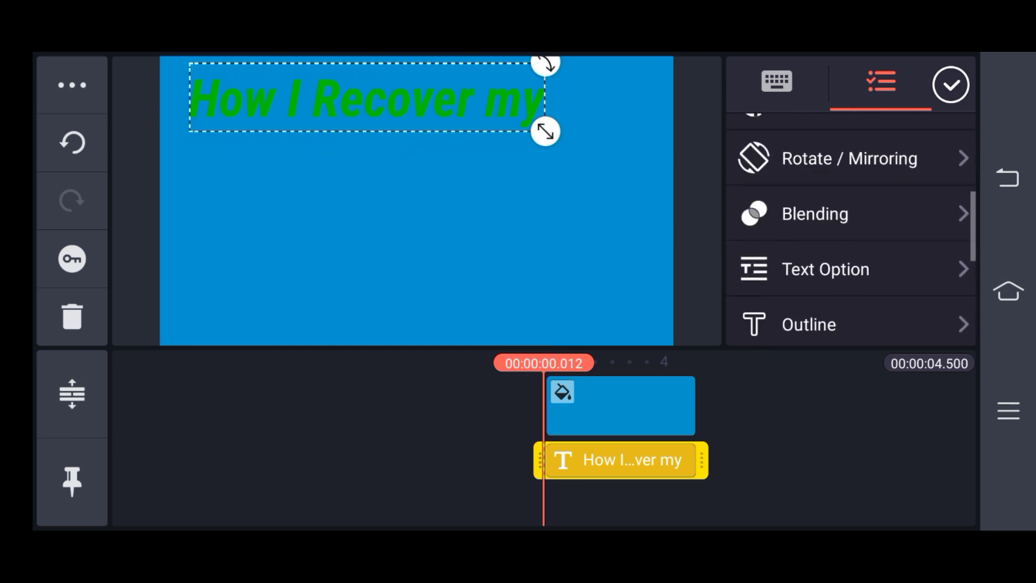
click(809, 323)
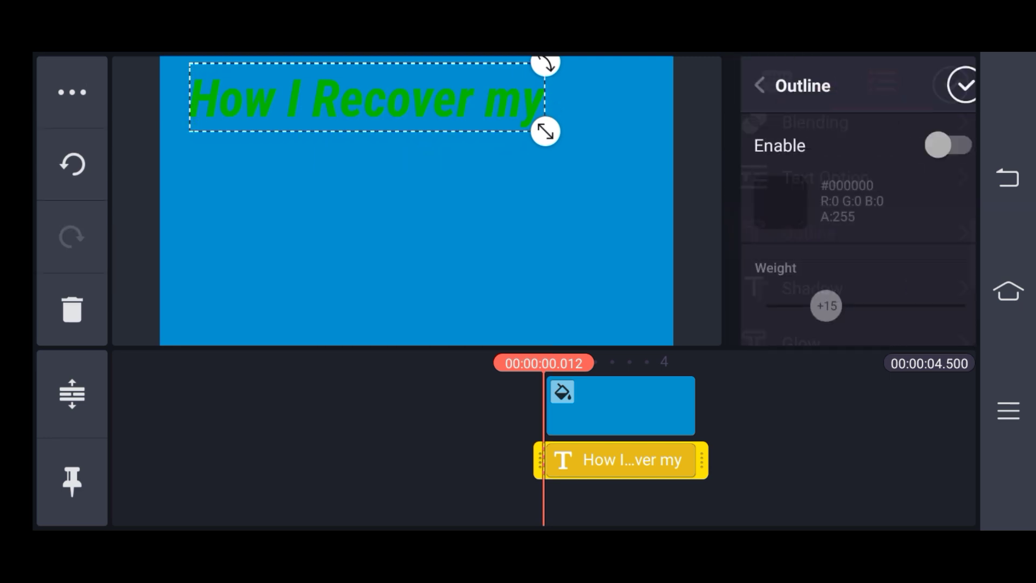
click(943, 145)
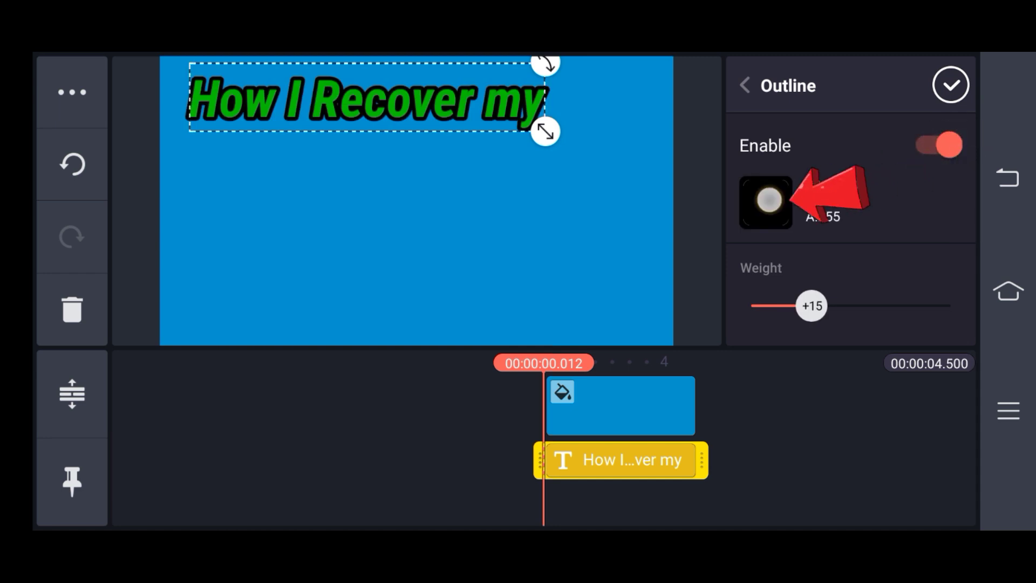
click(764, 202)
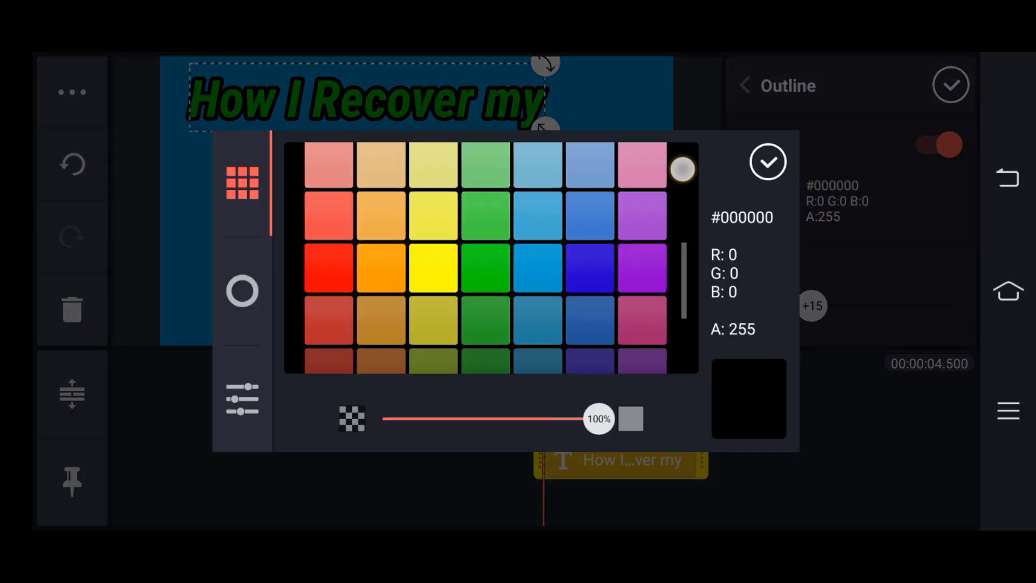
drag(594, 418, 487, 418)
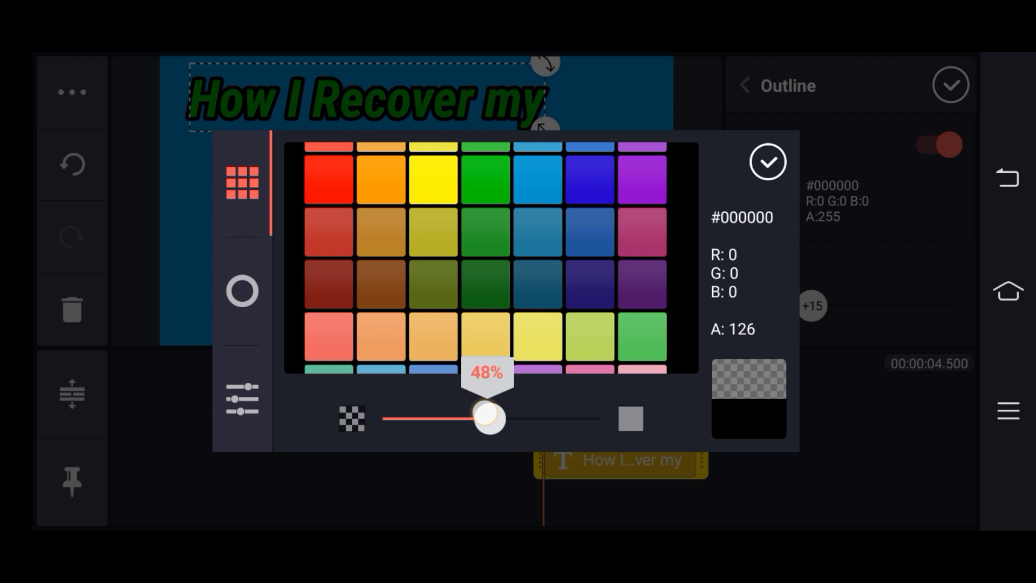
drag(488, 418, 438, 417)
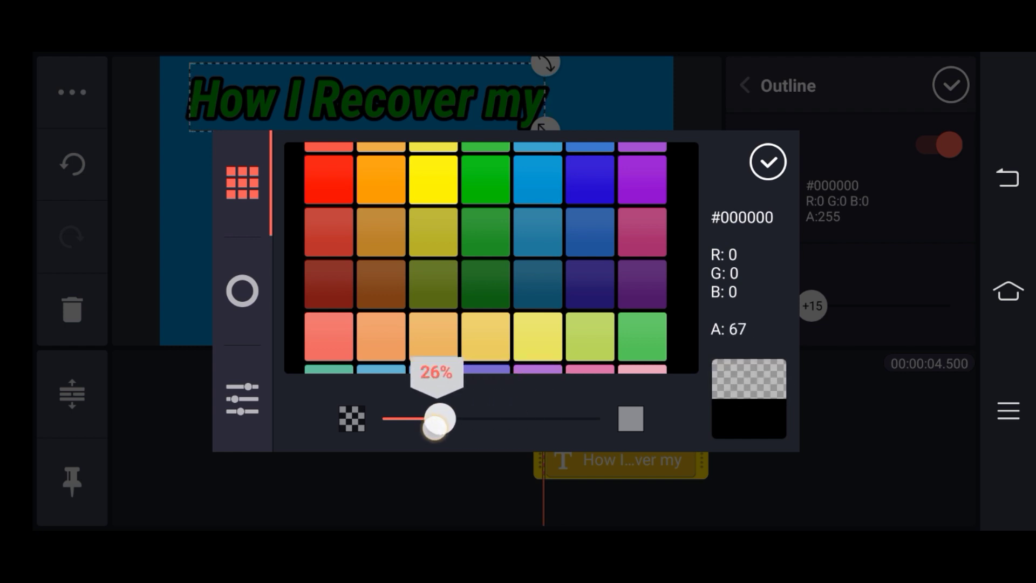
click(767, 161)
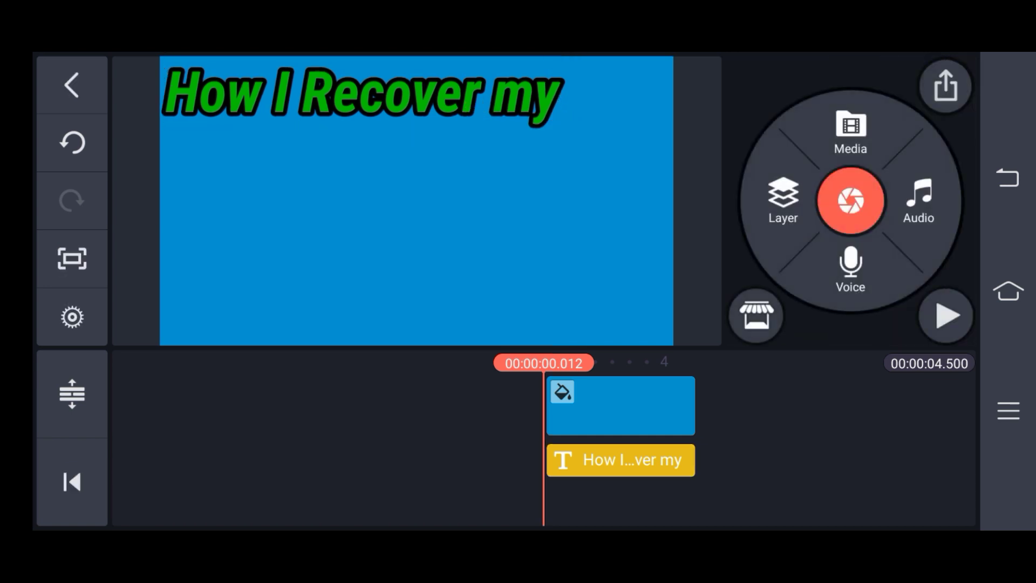
Close the title's text panel and begin a second text layer
click(619, 460)
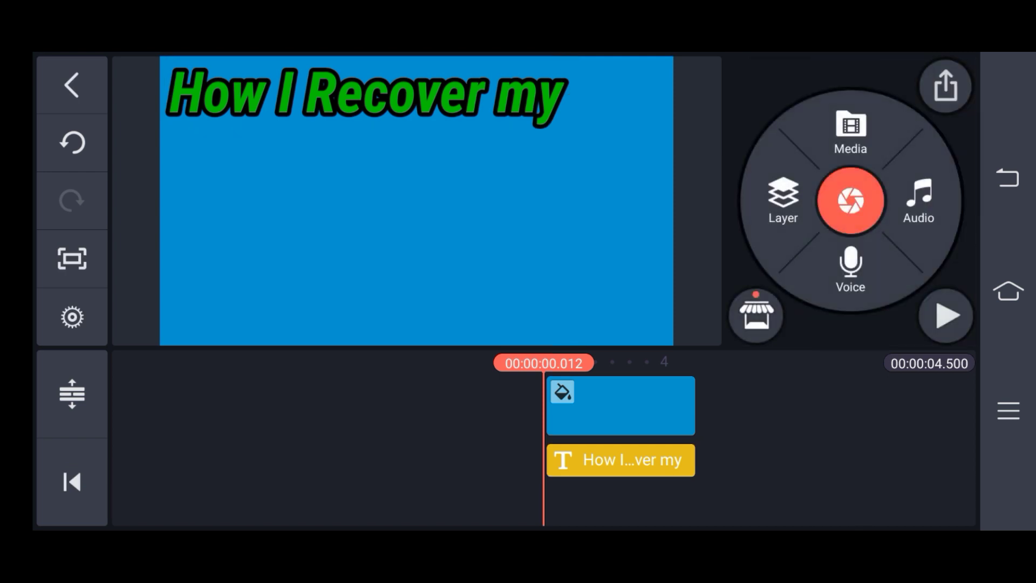
double_click(619, 459)
text(Din)
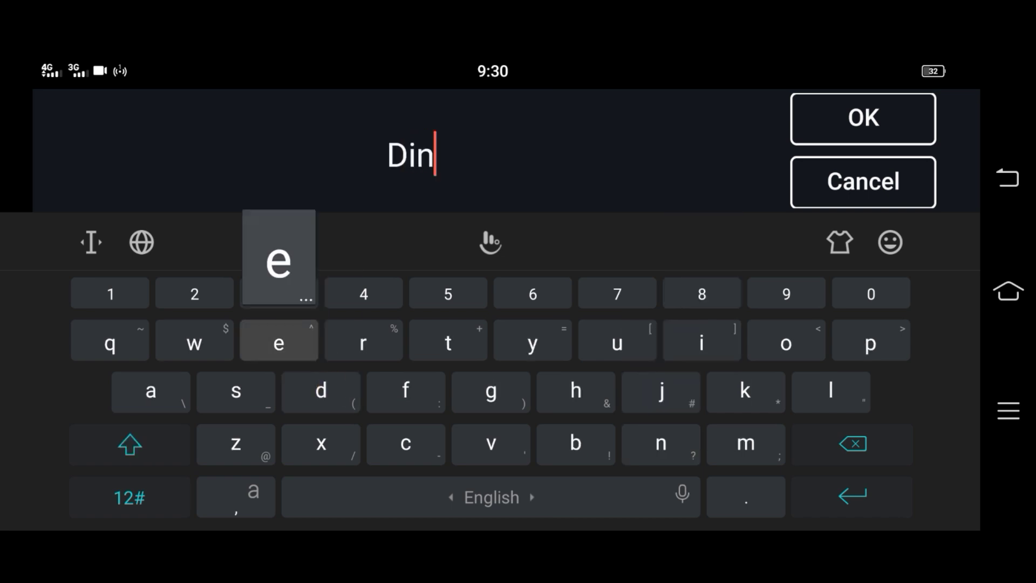
Make the Dined Gig text red
click(490, 391)
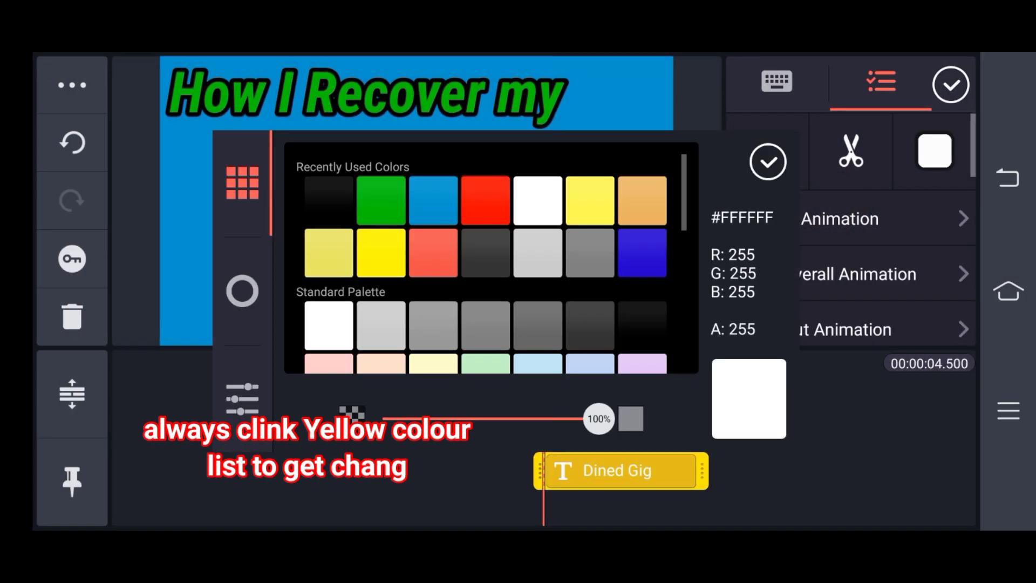
click(485, 200)
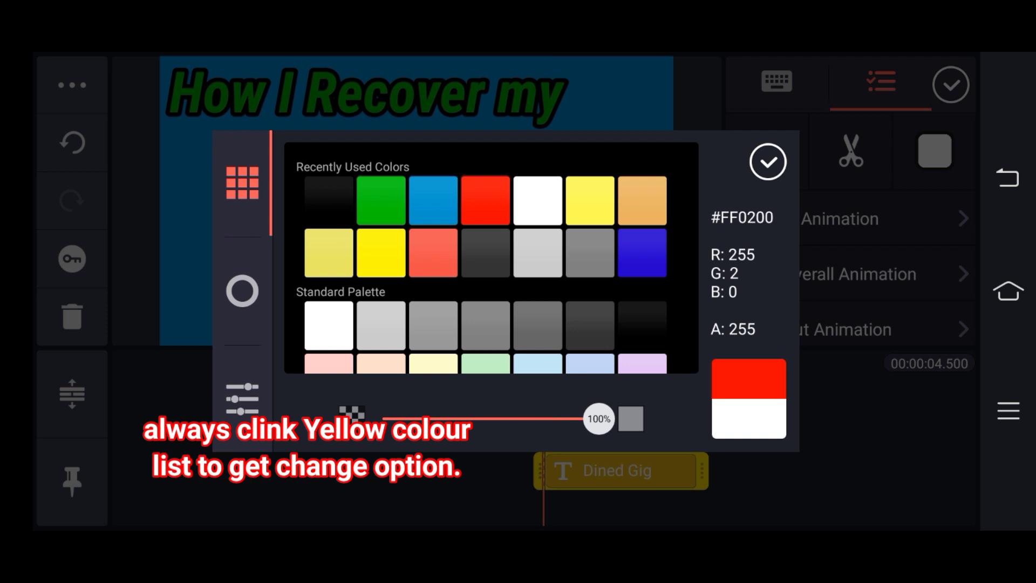
click(767, 161)
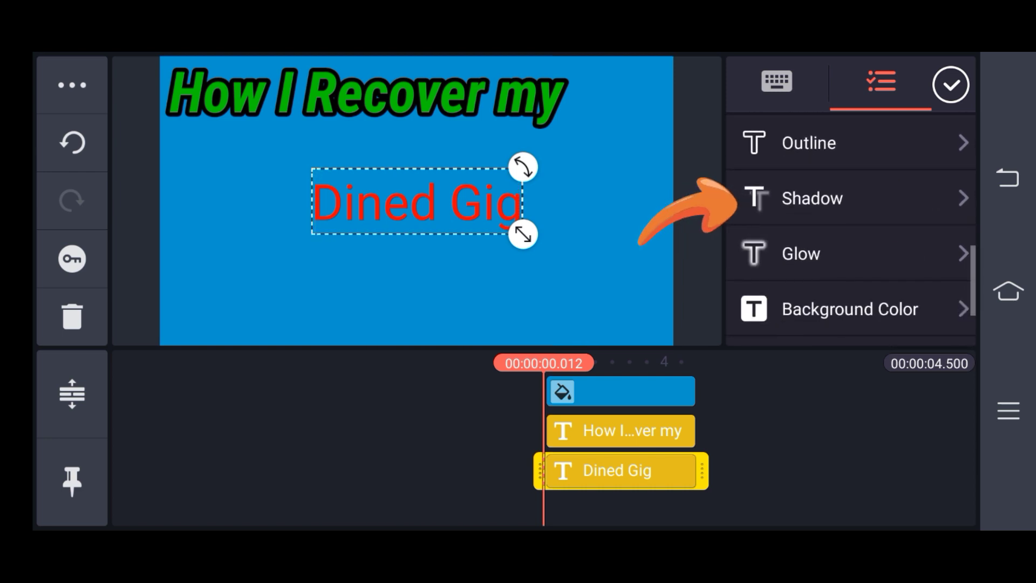
Enable a drop shadow on Dined Gig and reselect the layer
click(812, 198)
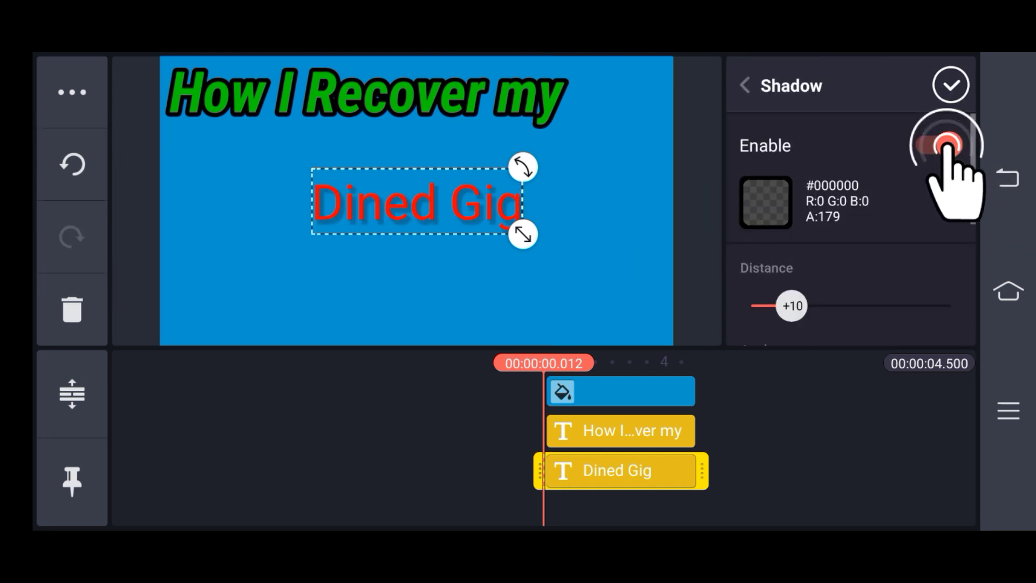
click(951, 84)
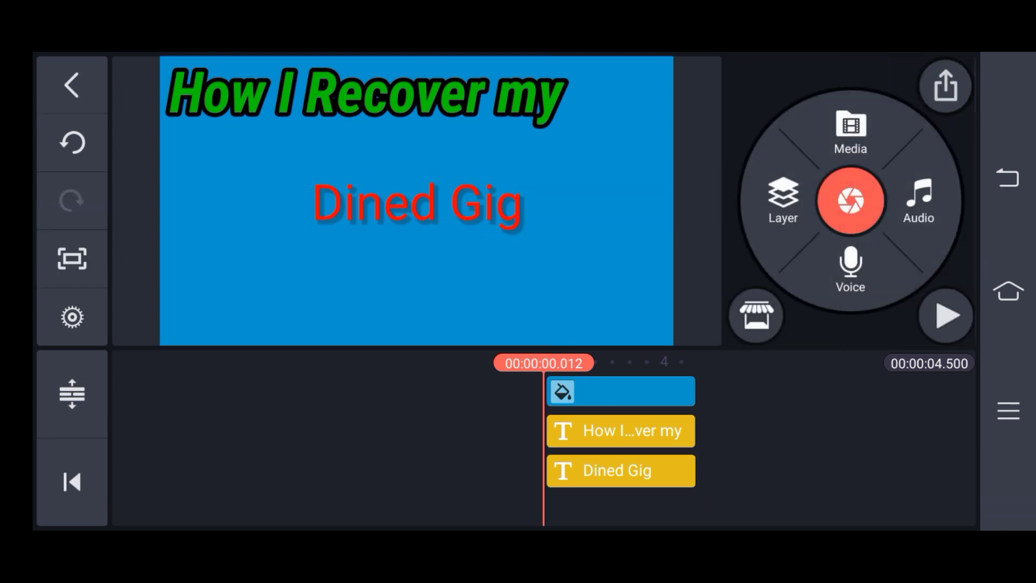
click(619, 471)
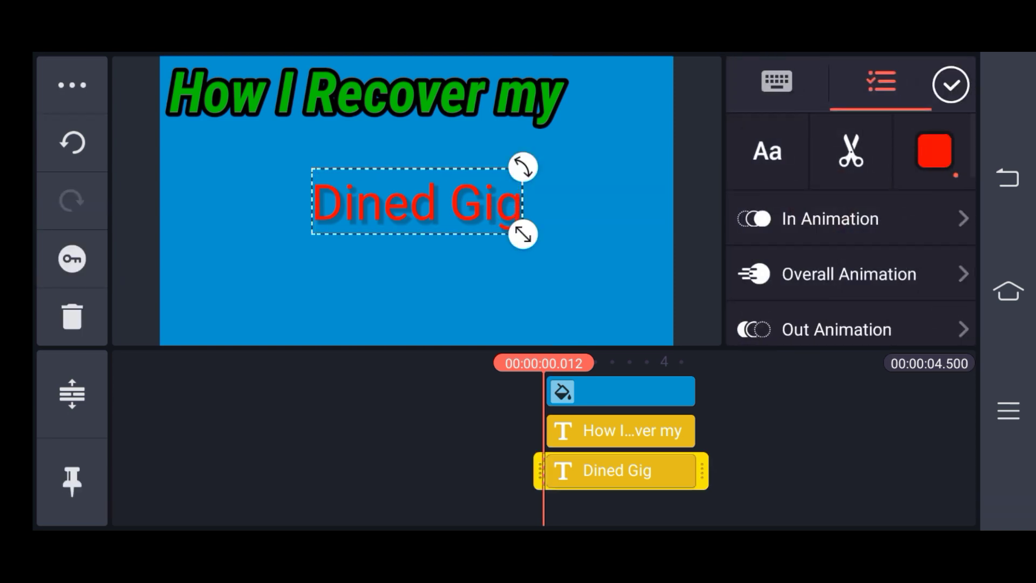
Put a full-width yellow background band behind the Dined Gig text
scroll(down, 3)
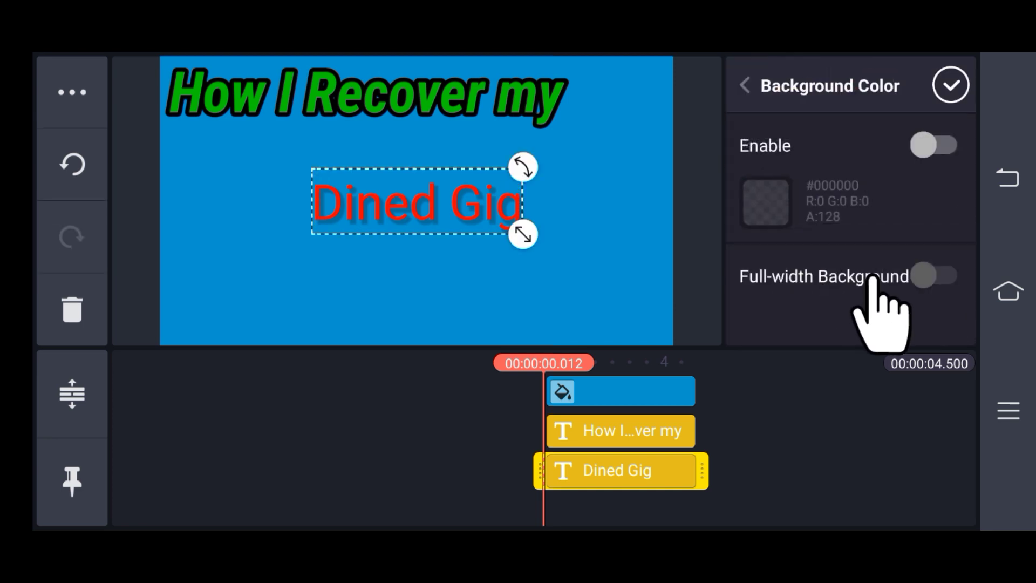
click(934, 145)
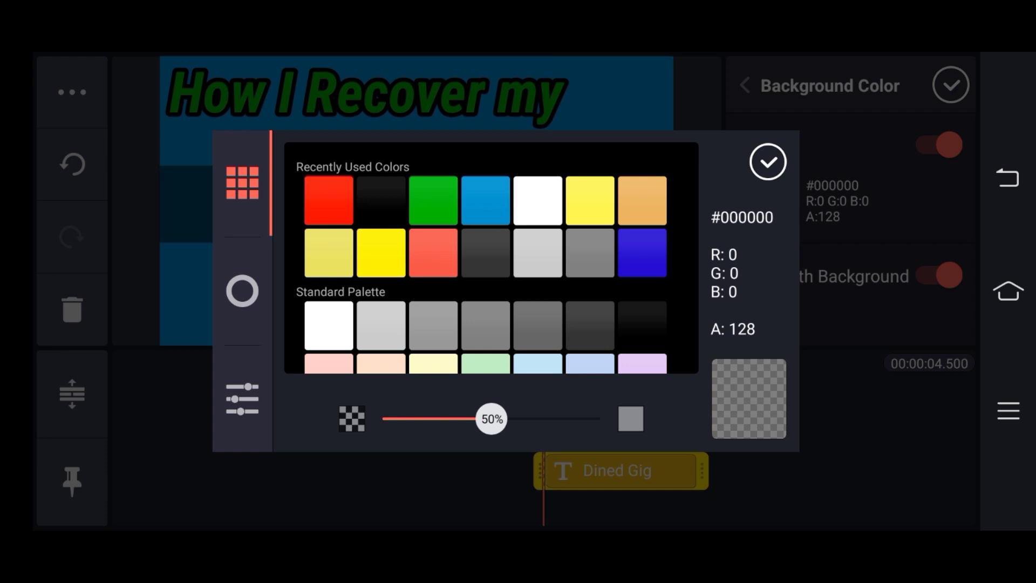
click(592, 200)
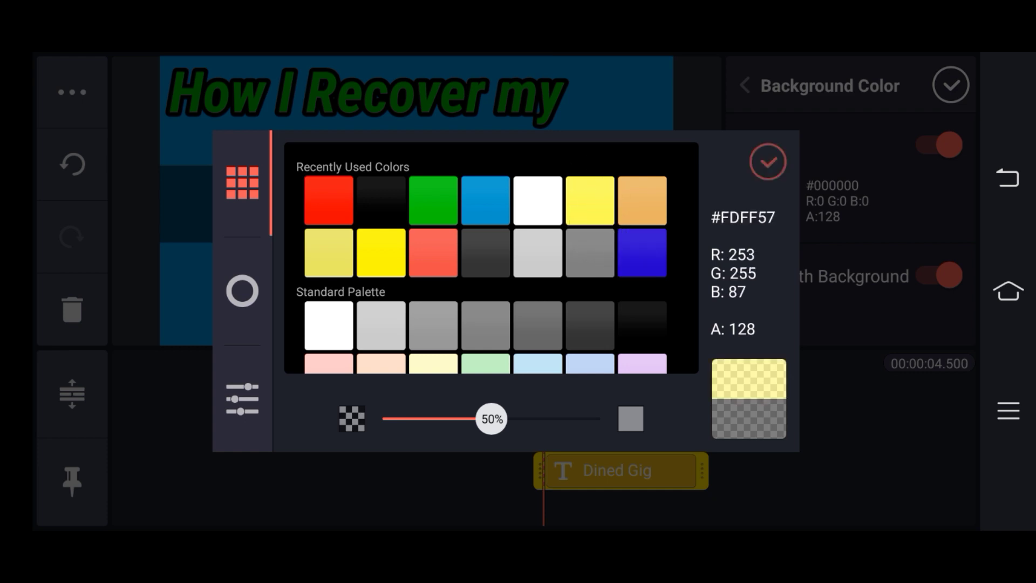
click(767, 162)
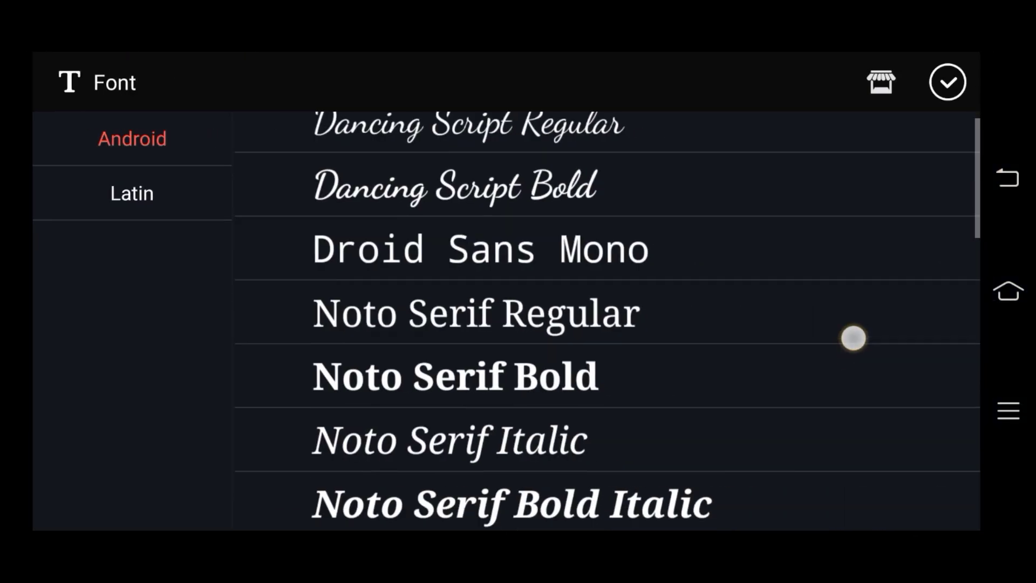
Scroll the font list toward the bold italic fonts for Dined Gig
scroll(down, 3)
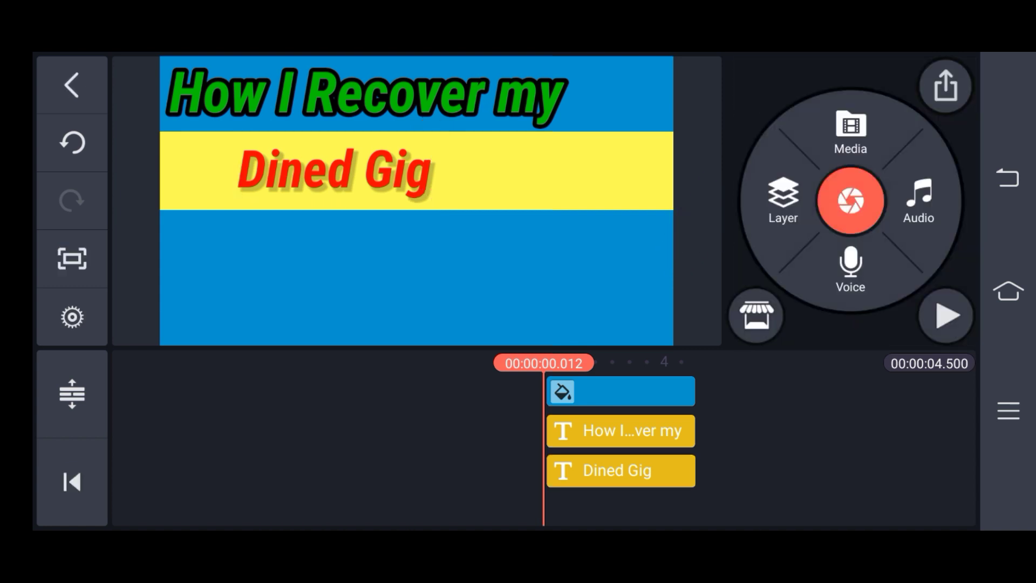
Add the youtube-thumbnail-template image as a layer and move it to the right
click(783, 201)
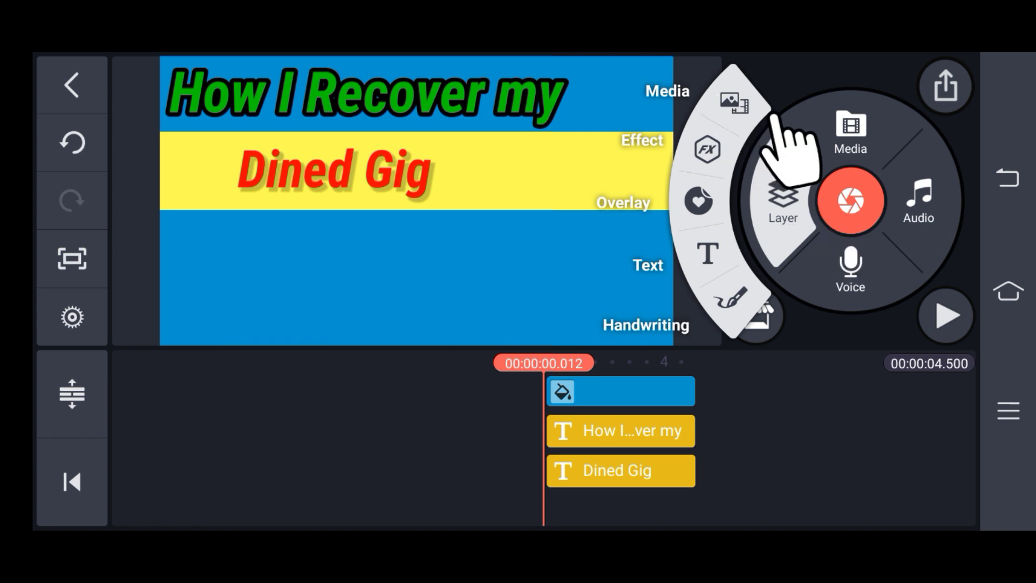
click(849, 132)
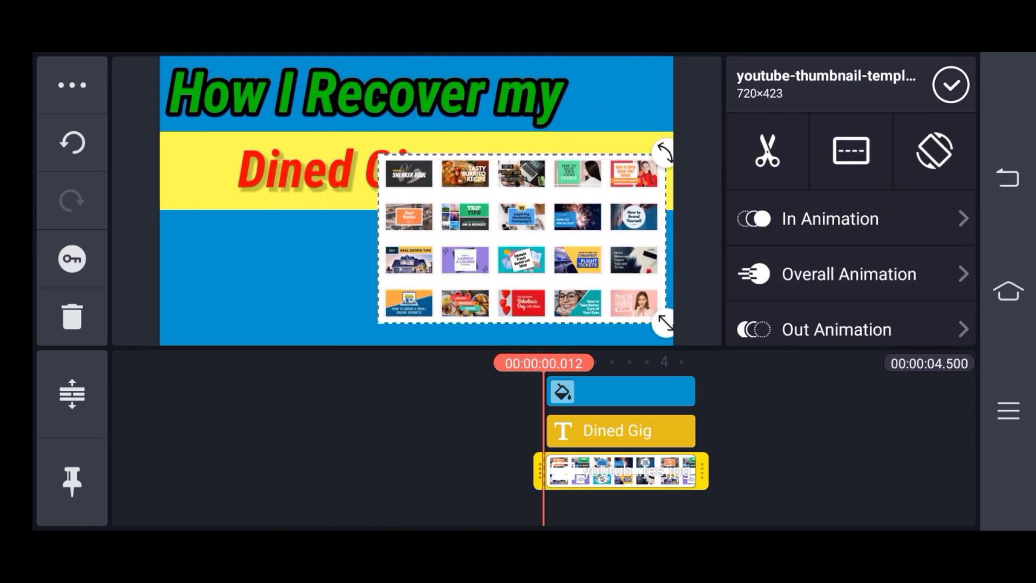
drag(663, 154, 690, 265)
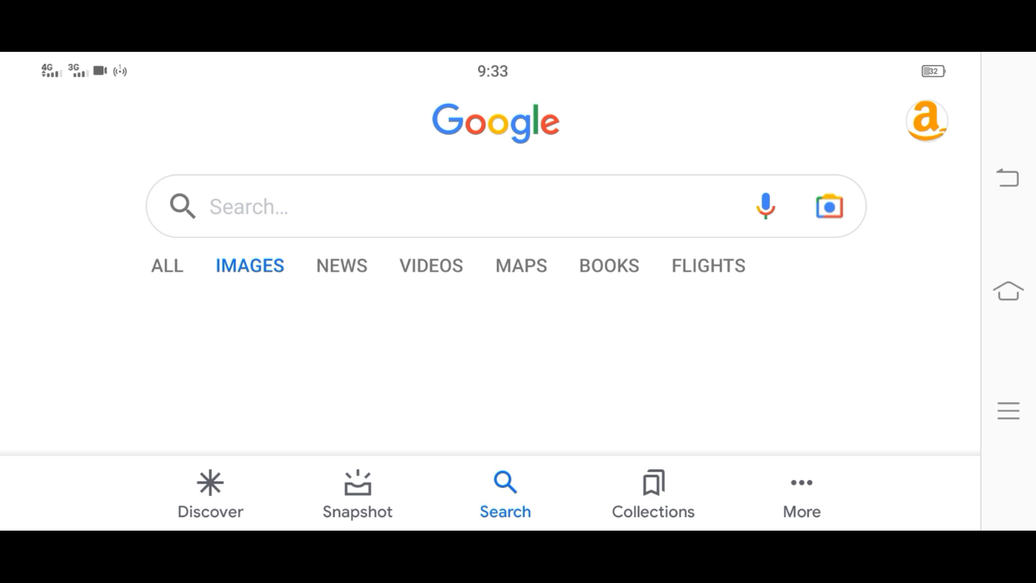
Search Google Images for 'fiverr logo png' and open the transparent black logo
text(fiverr)
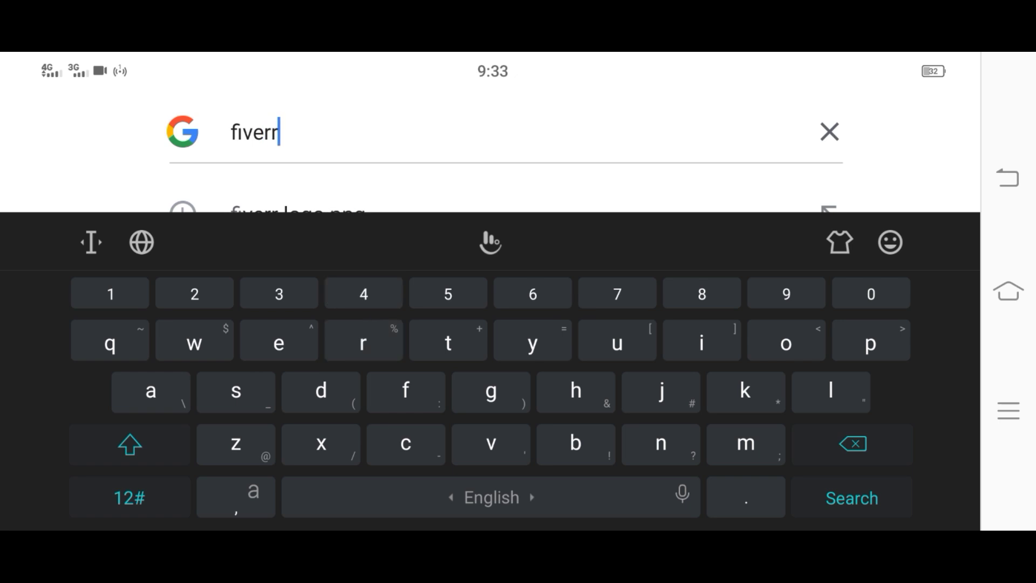
text(logo png)
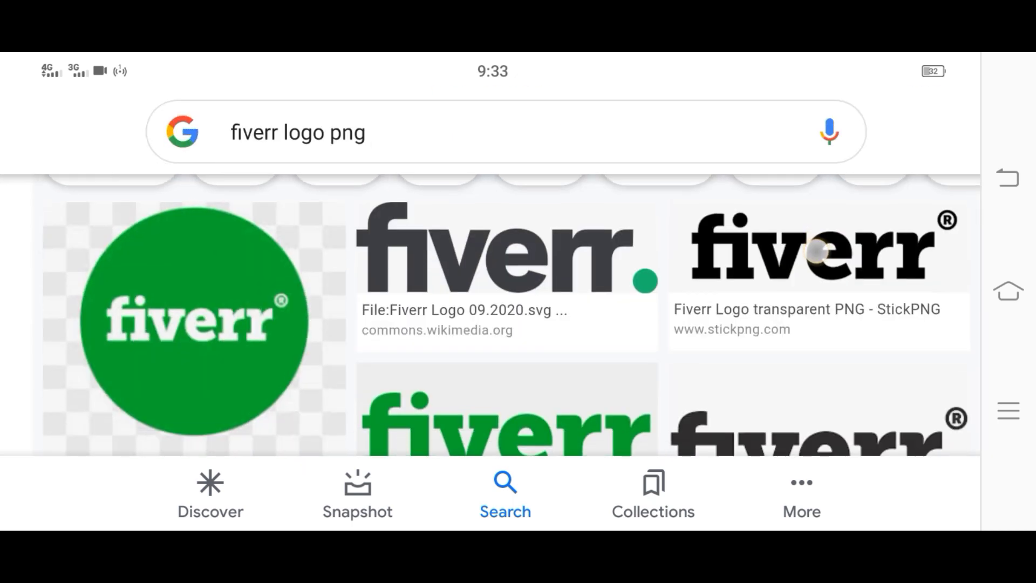
click(506, 257)
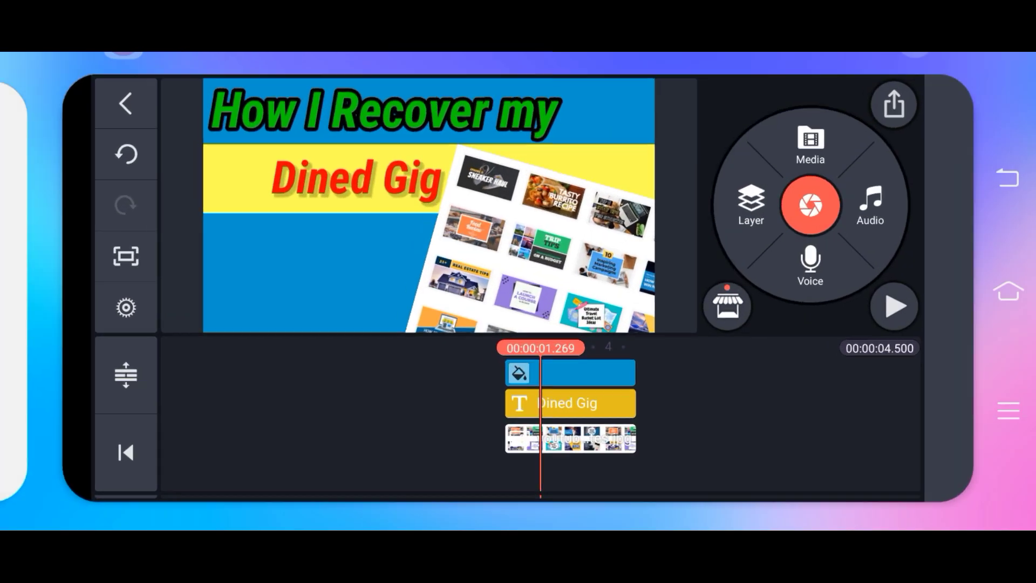
Insert the black Fiverr logo PNG and place it at the lower left below Dined Gig
click(809, 145)
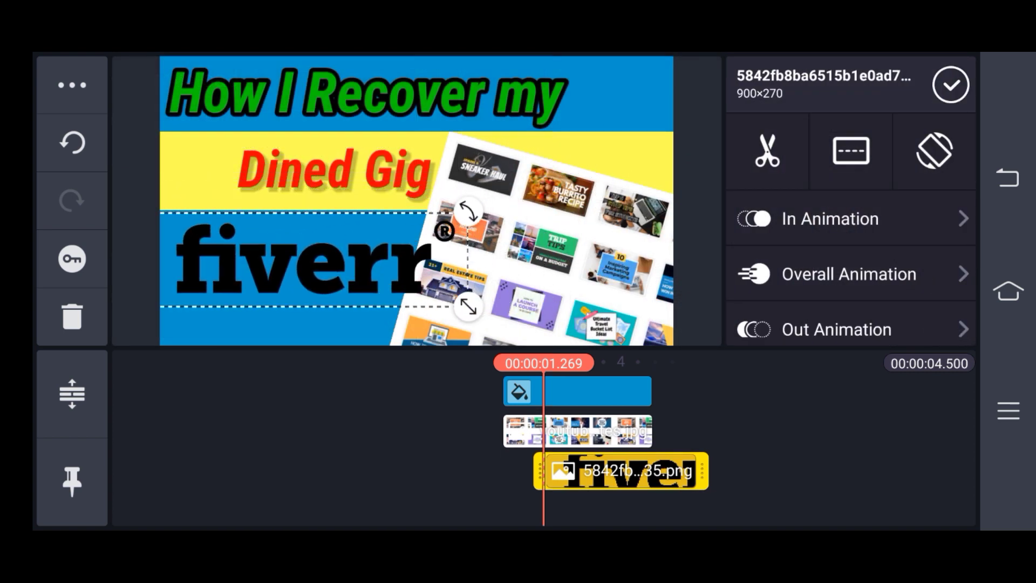
drag(468, 307, 412, 317)
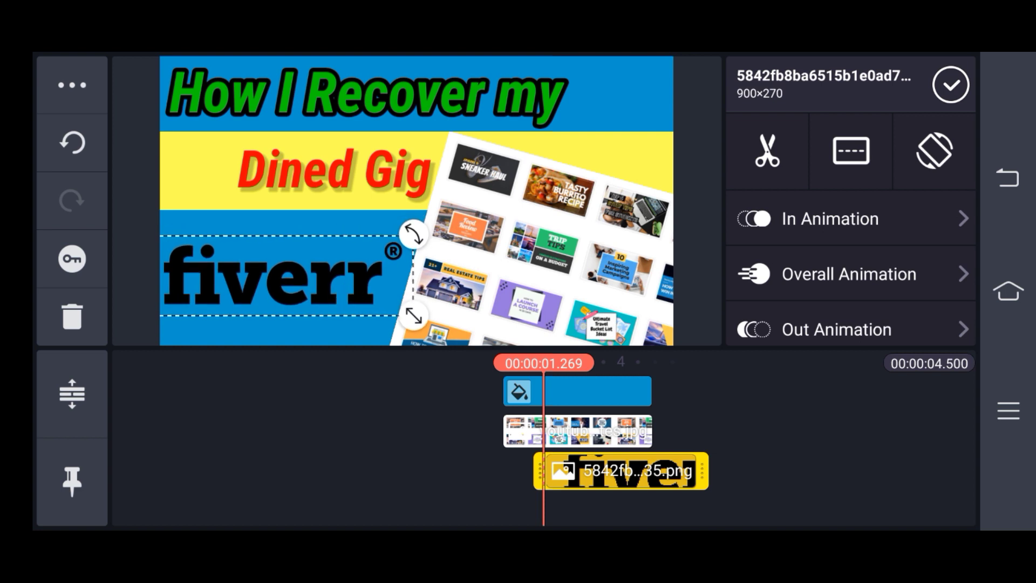
click(950, 84)
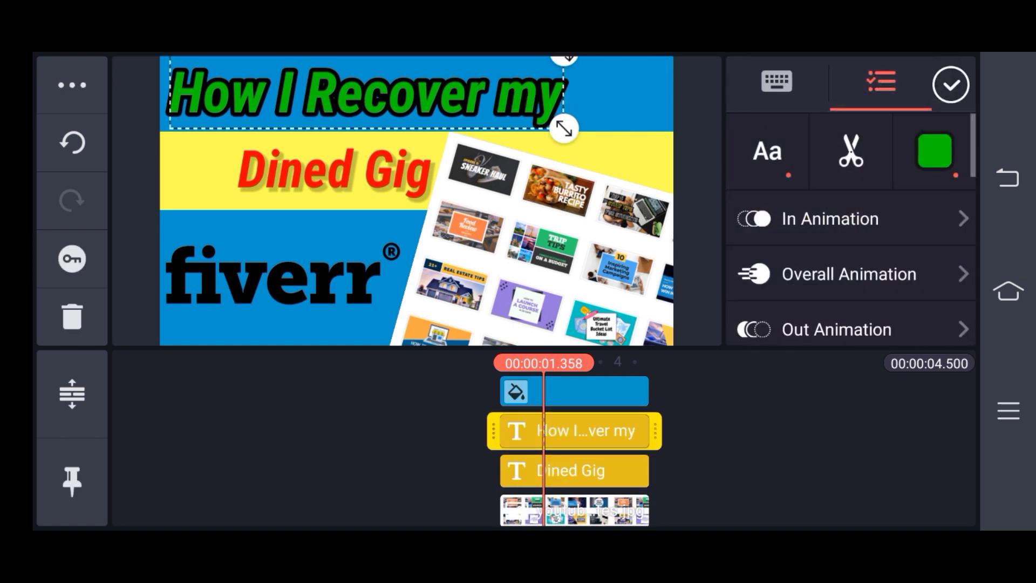
Recolor the 'How I Recover my' title from green to white
click(934, 150)
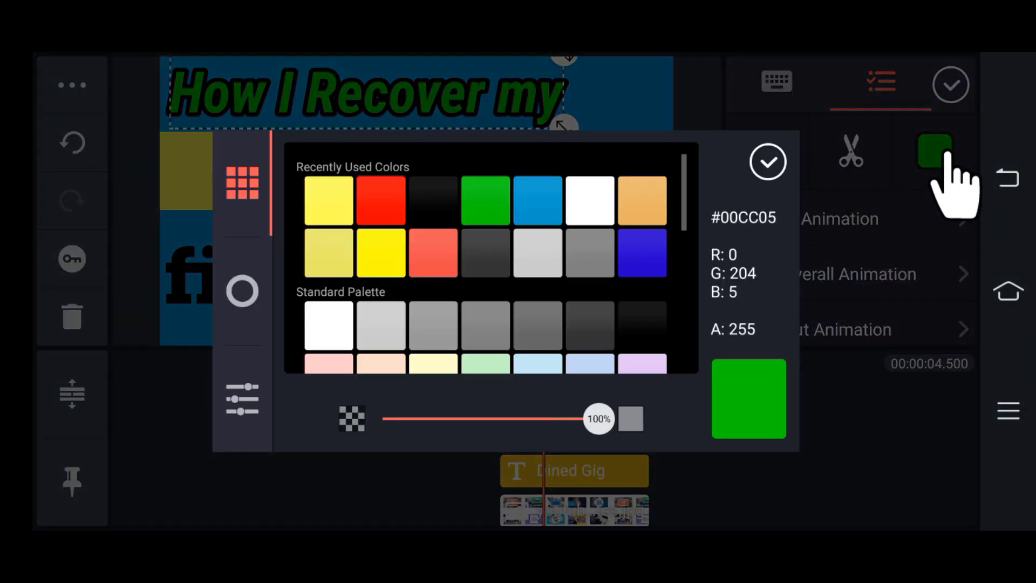
click(767, 162)
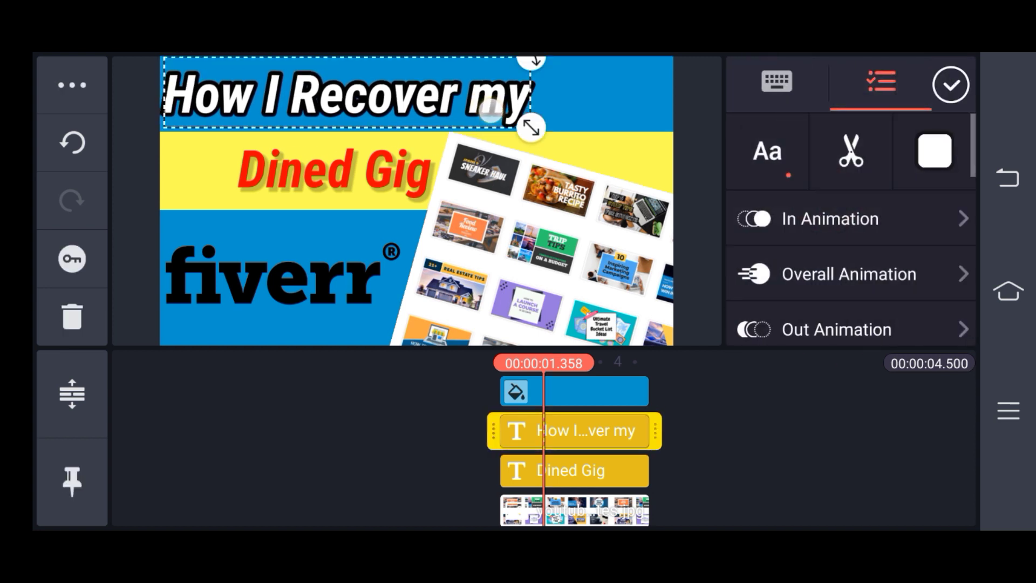
click(950, 84)
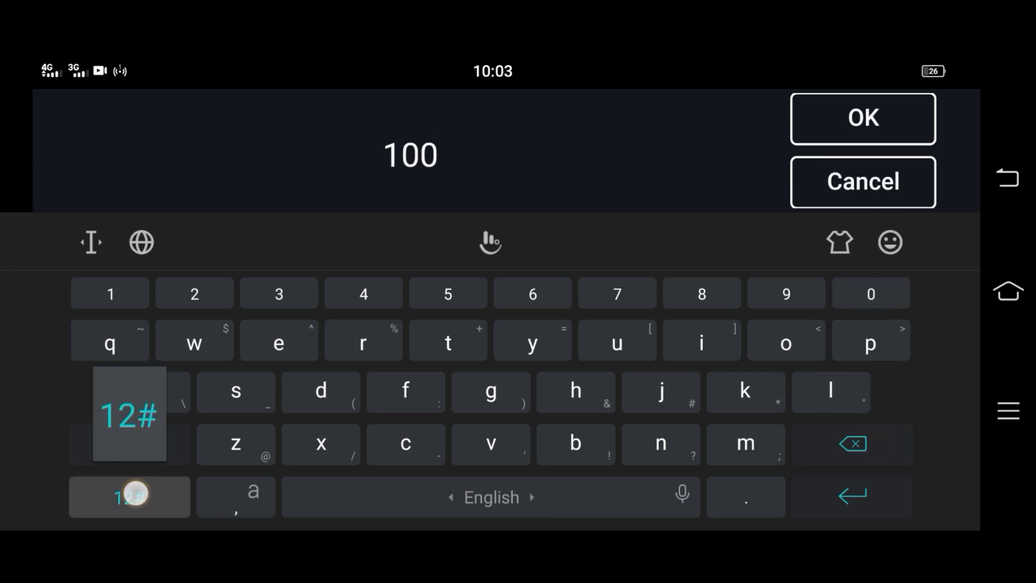
Enter '100%' as a new text layer beside the title
click(129, 497)
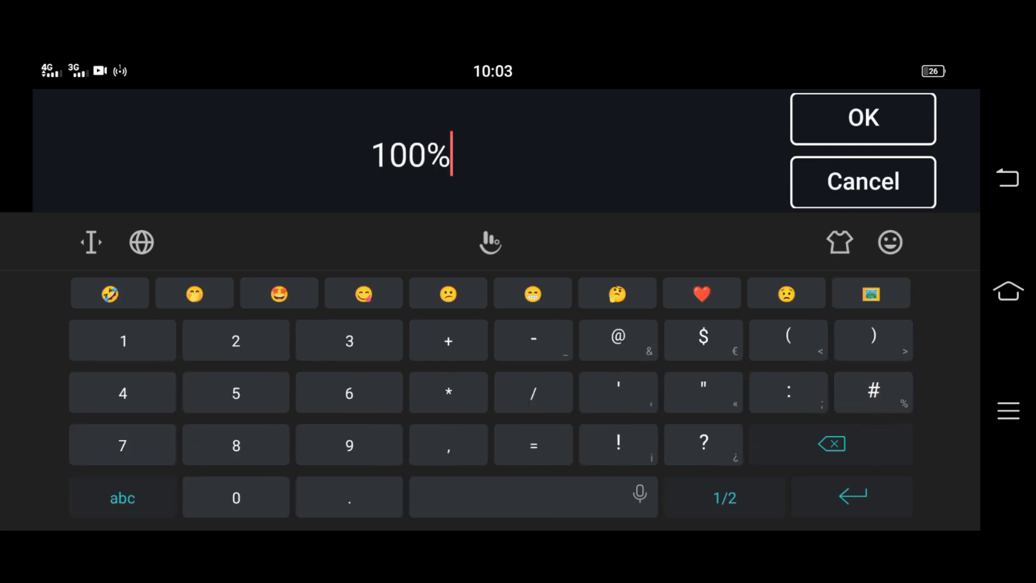
click(862, 118)
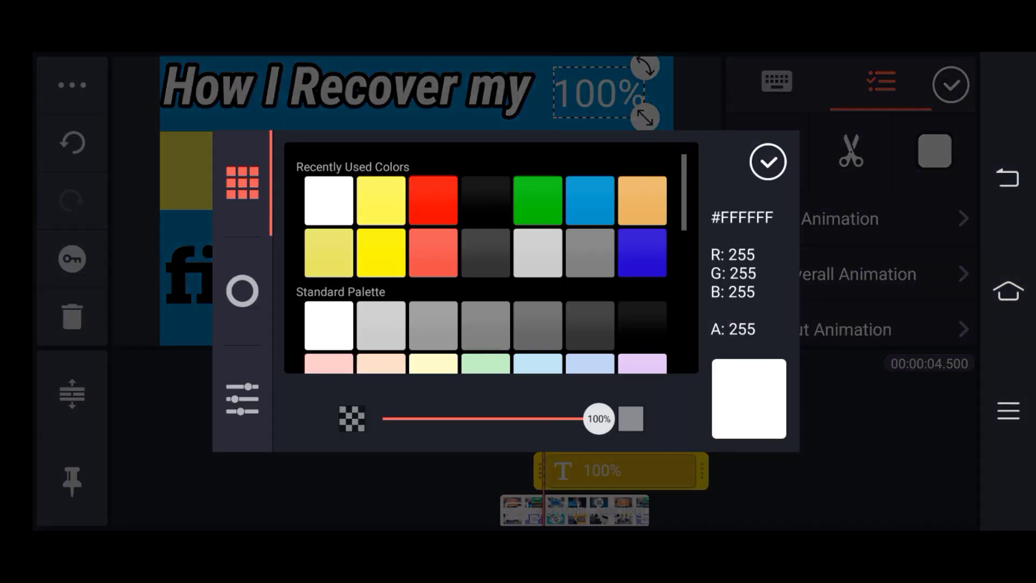
Color the 100% text orange and give it a black outline
click(768, 161)
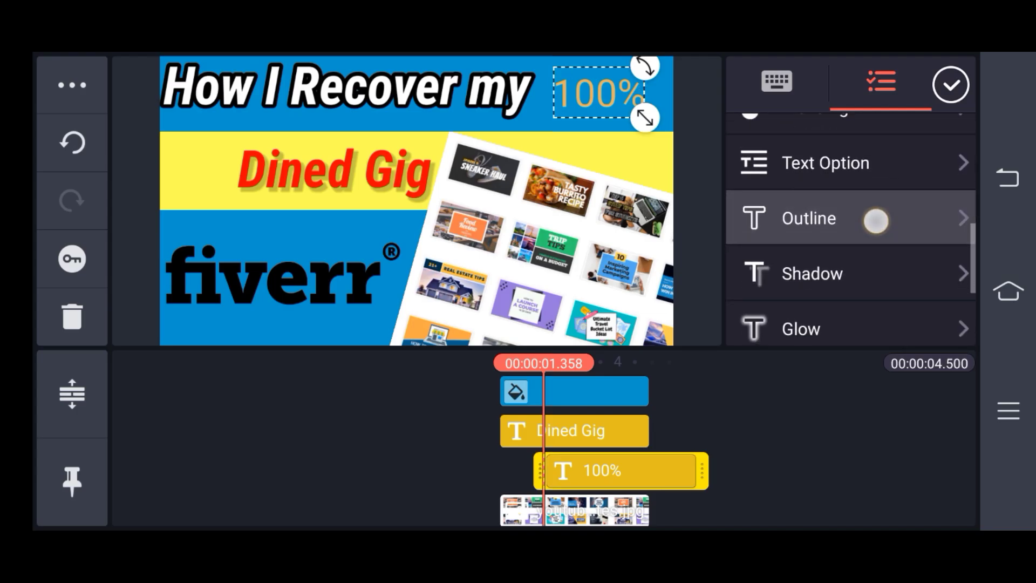
click(806, 218)
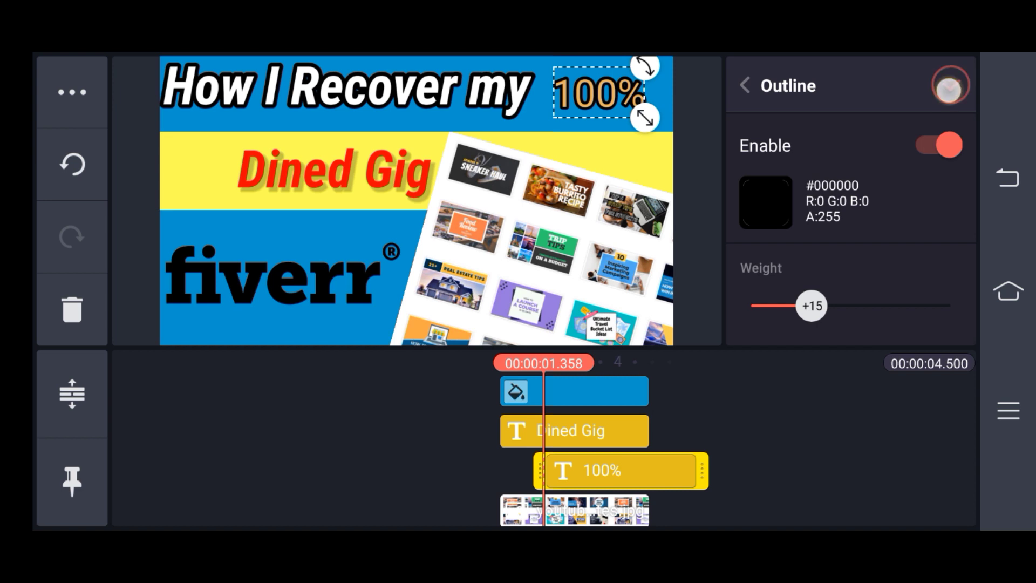
click(744, 85)
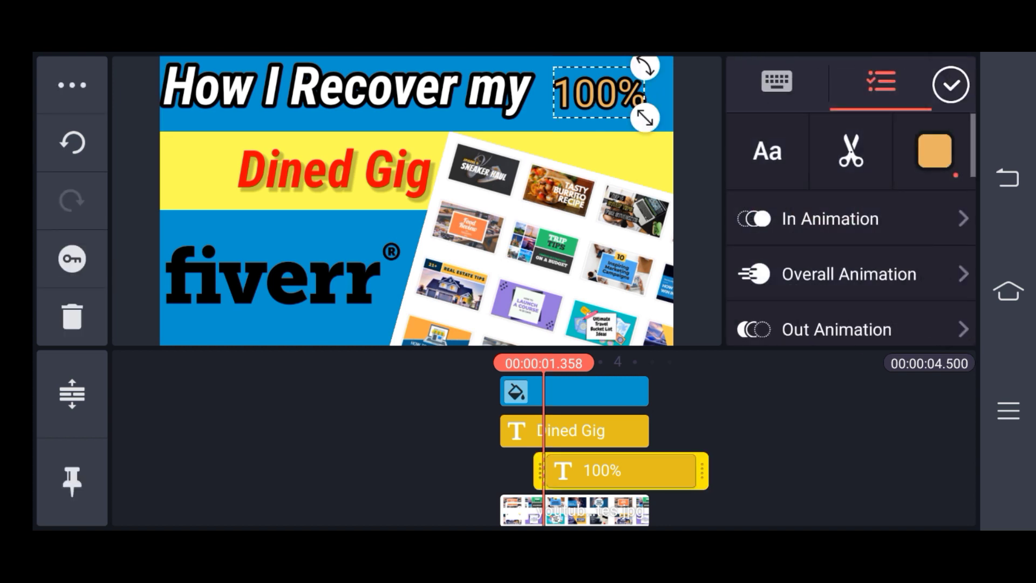
Apply a bold font to the 100% text and enlarge it beside the title
click(766, 151)
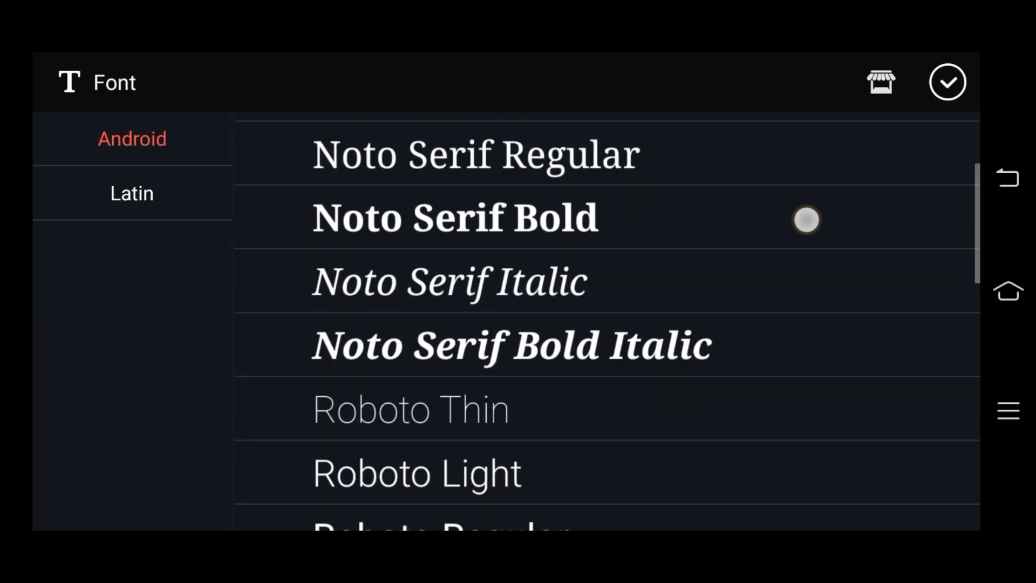
click(947, 82)
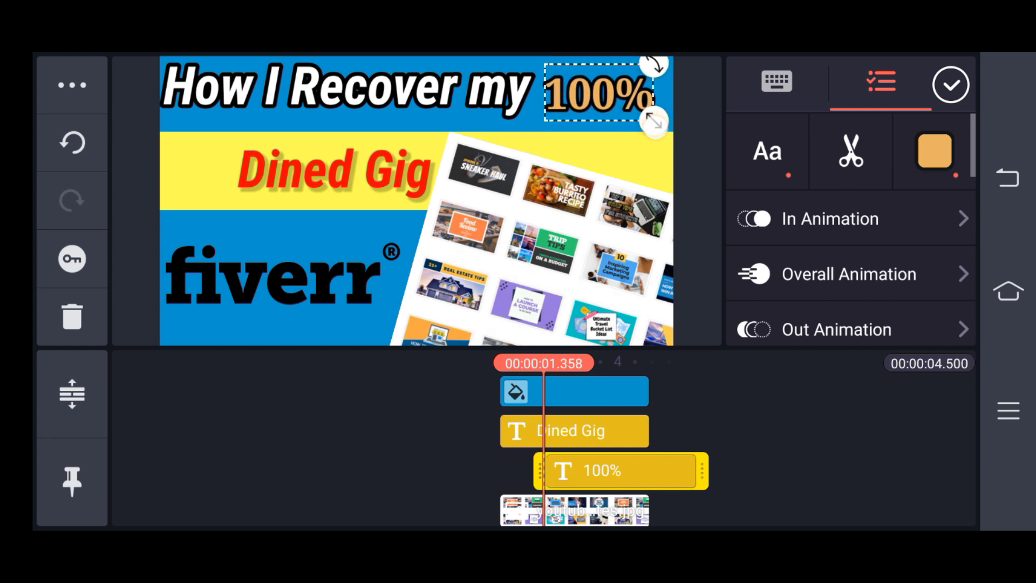
drag(594, 100, 604, 126)
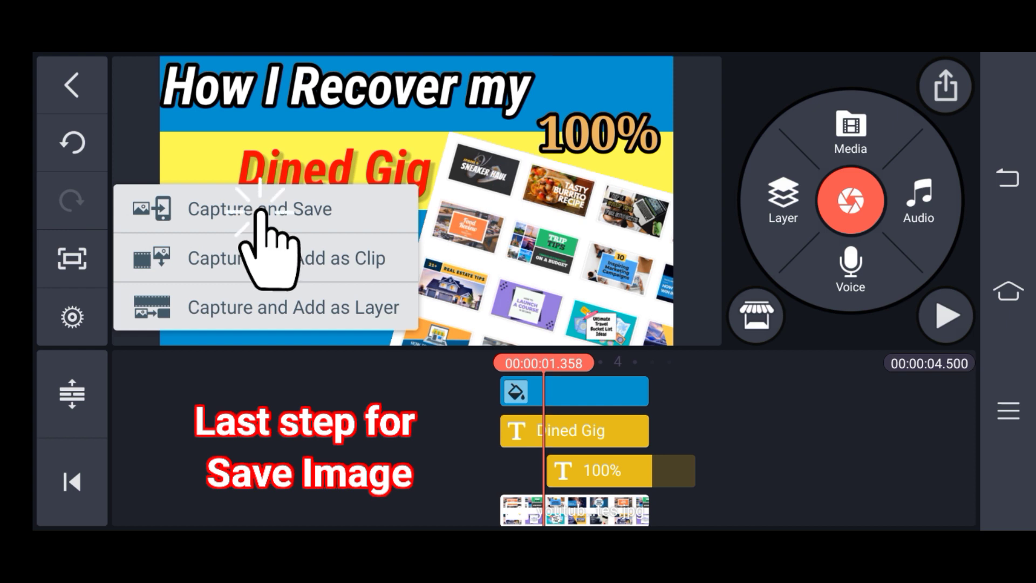
Capture the finished thumbnail frame and save it as a JPG to the gallery
click(259, 208)
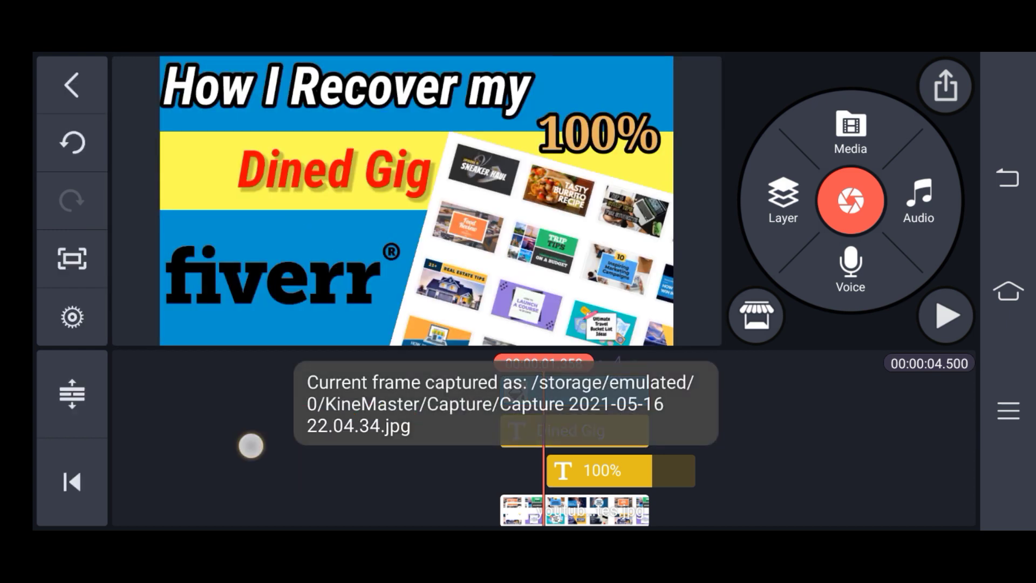